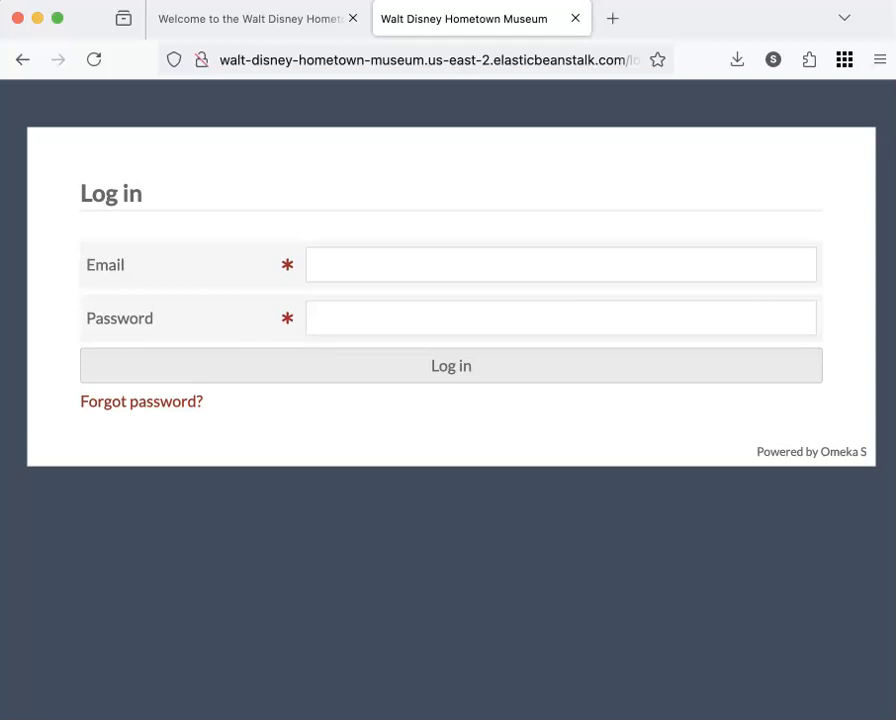
- Switch to the Walt Disney Hometown Museum public archive welcome page
left_click(244, 18)
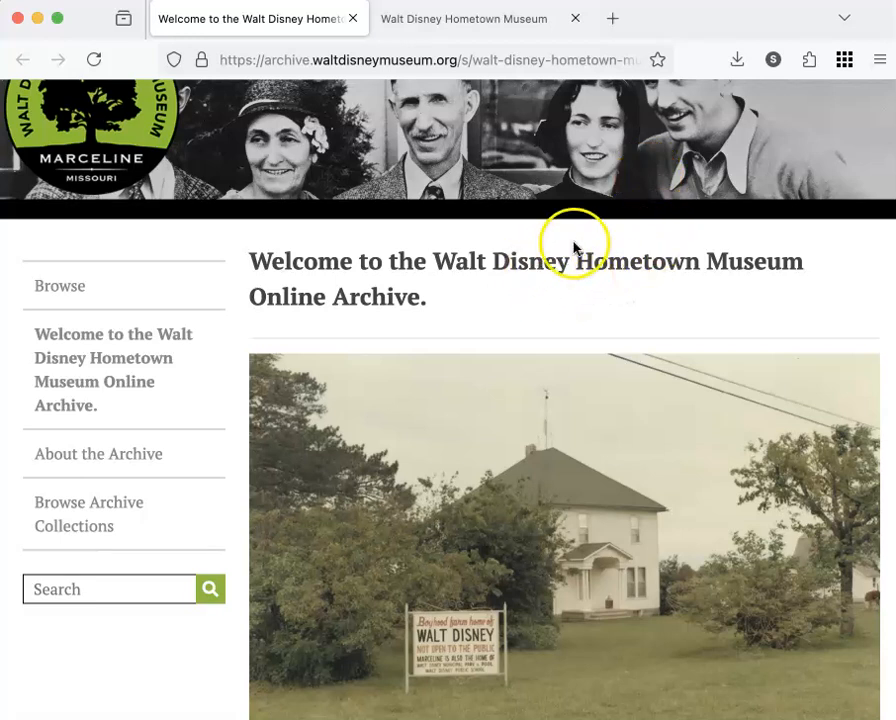
mouse_move(612, 304)
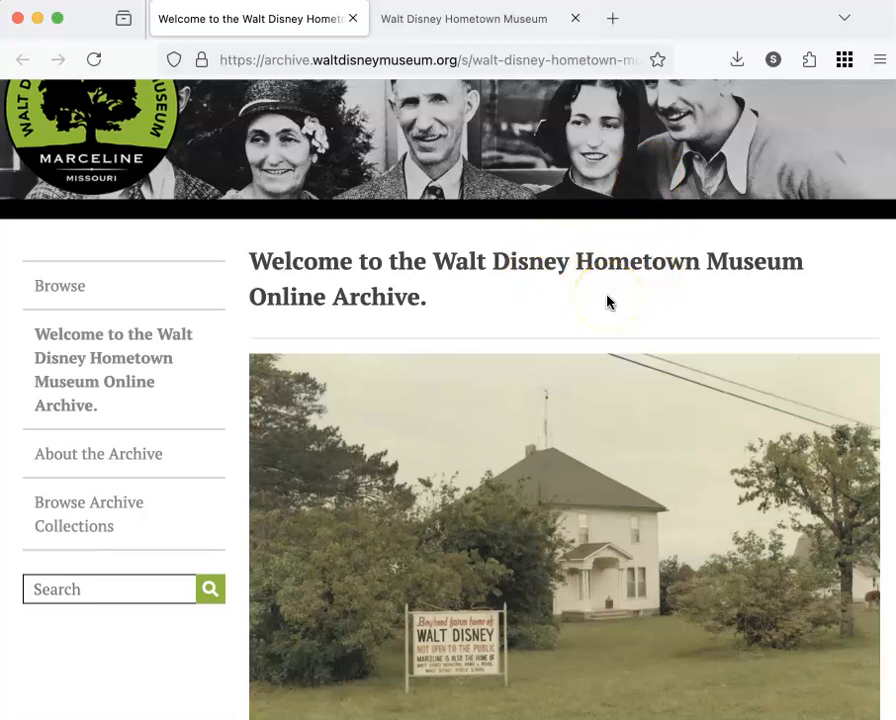
mouse_move(620, 294)
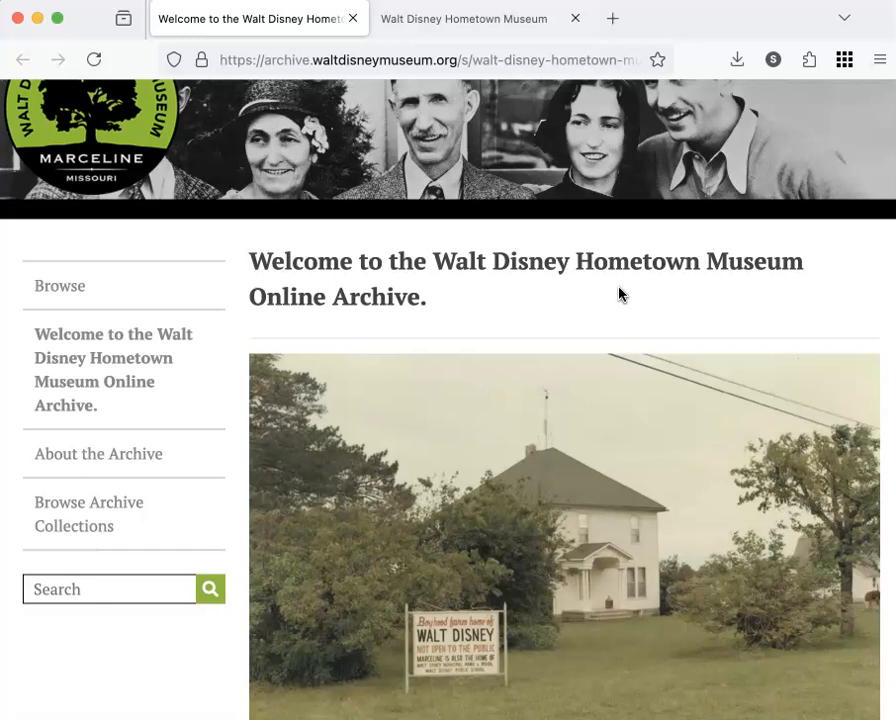
left_click(464, 18)
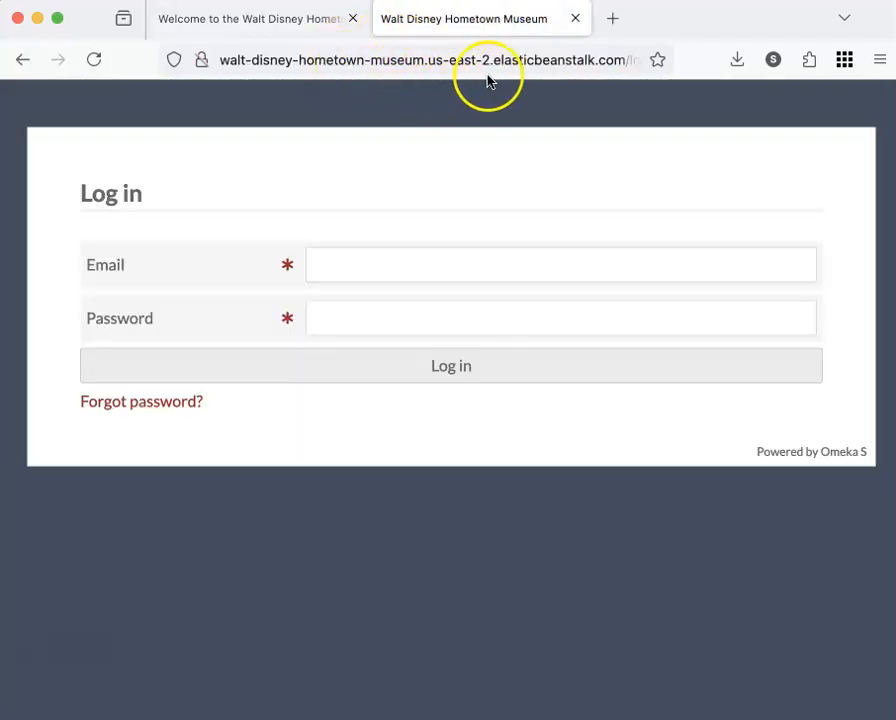
mouse_move(364, 188)
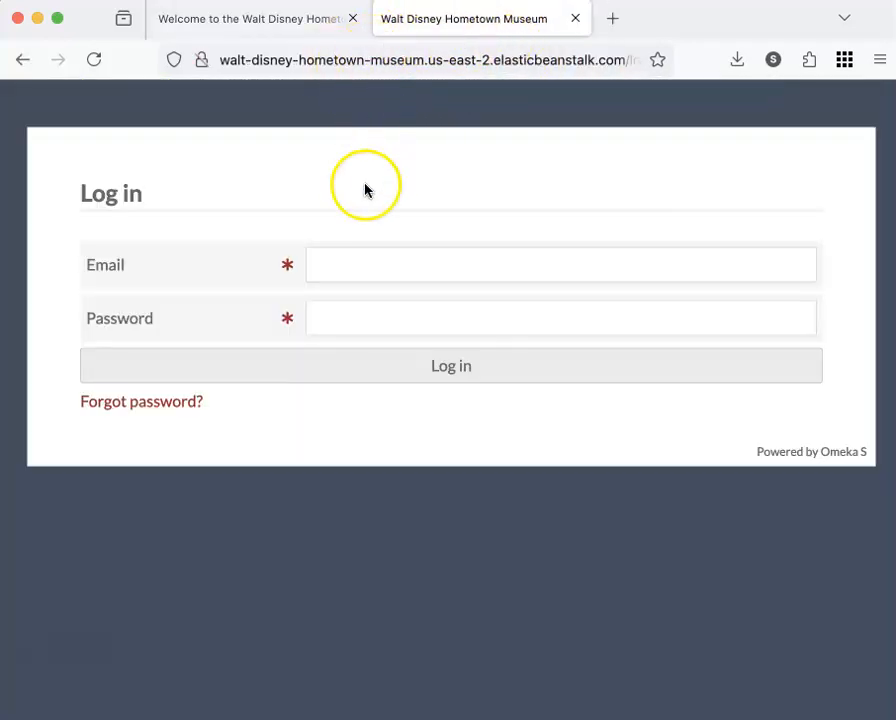
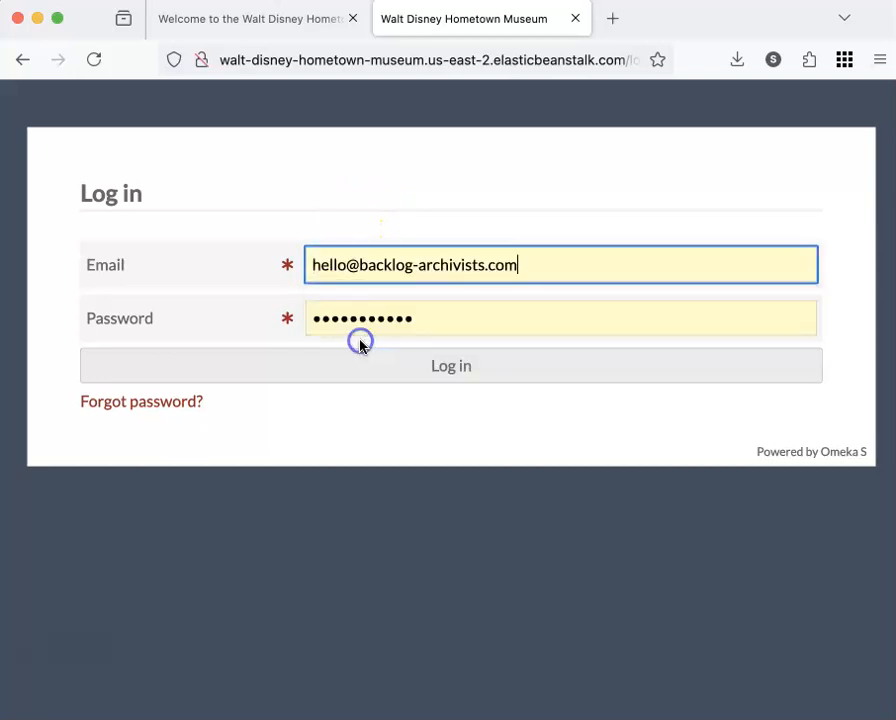
left_click(428, 364)
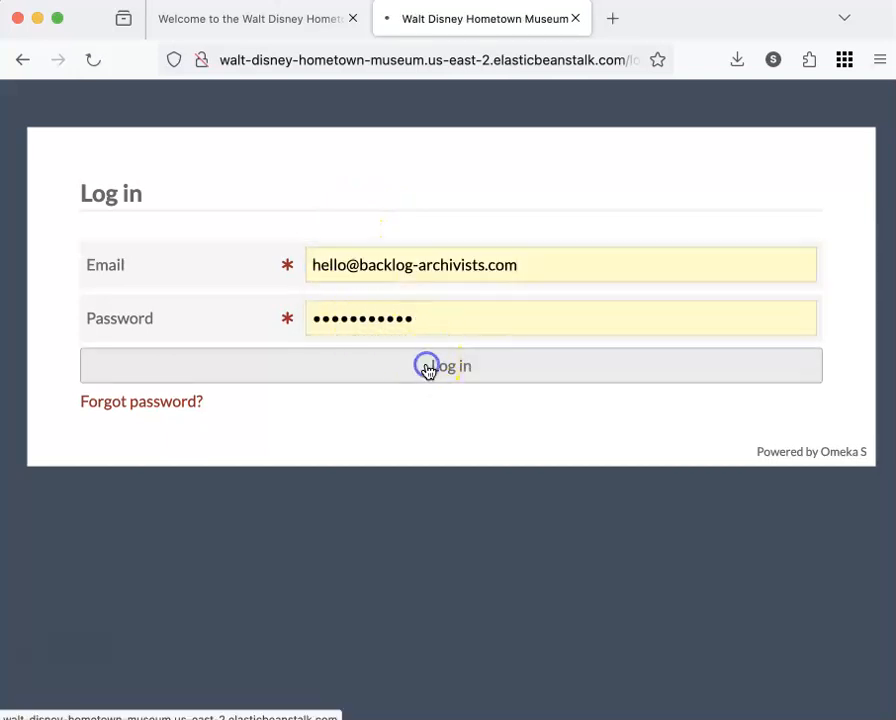
- Submit the credentials to reach the museum's admin dashboard
left_click(450, 364)
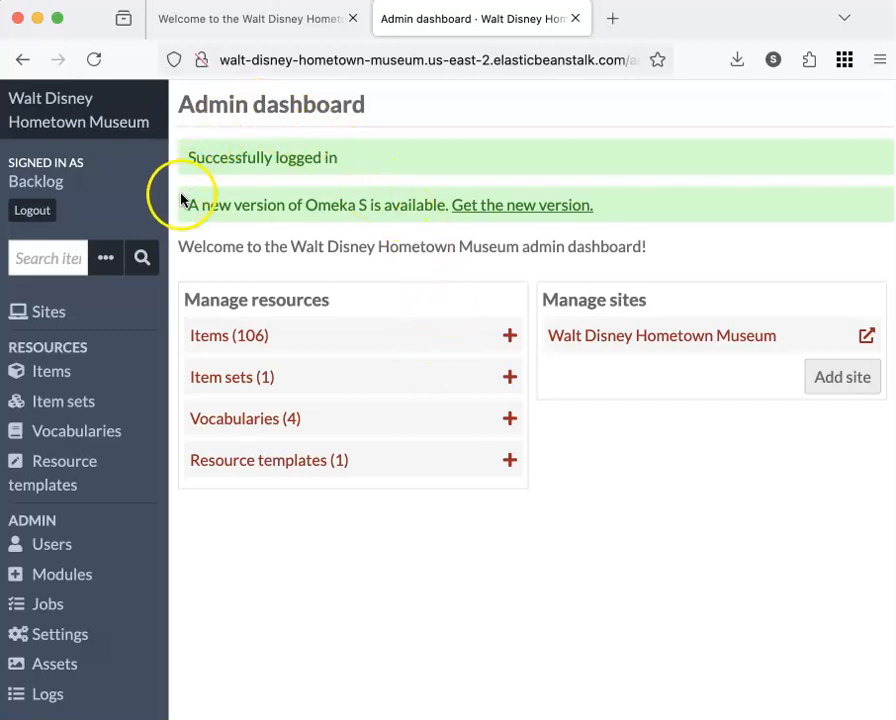
mouse_move(216, 350)
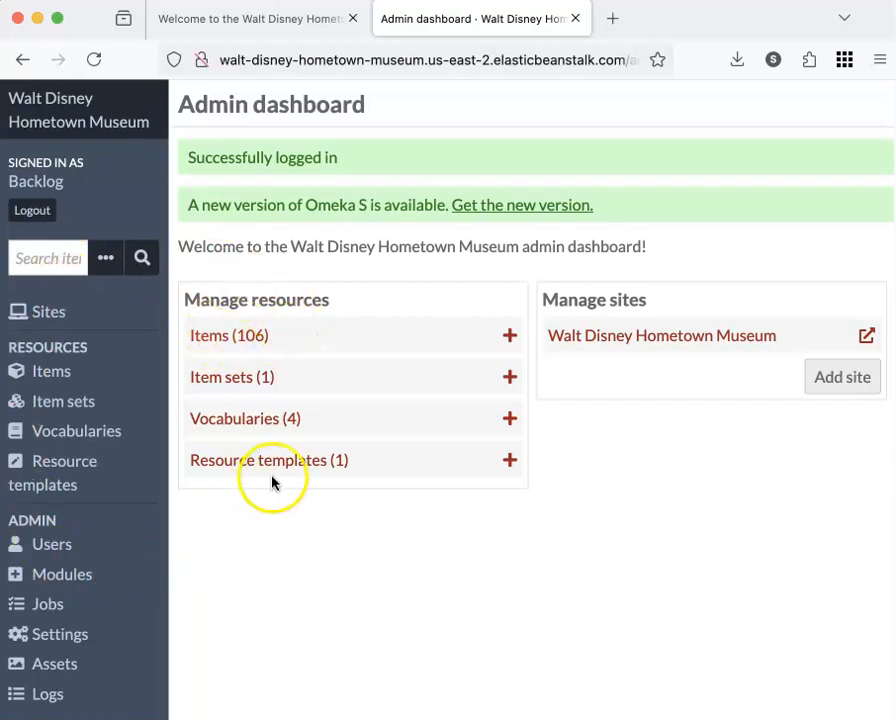
mouse_move(96, 530)
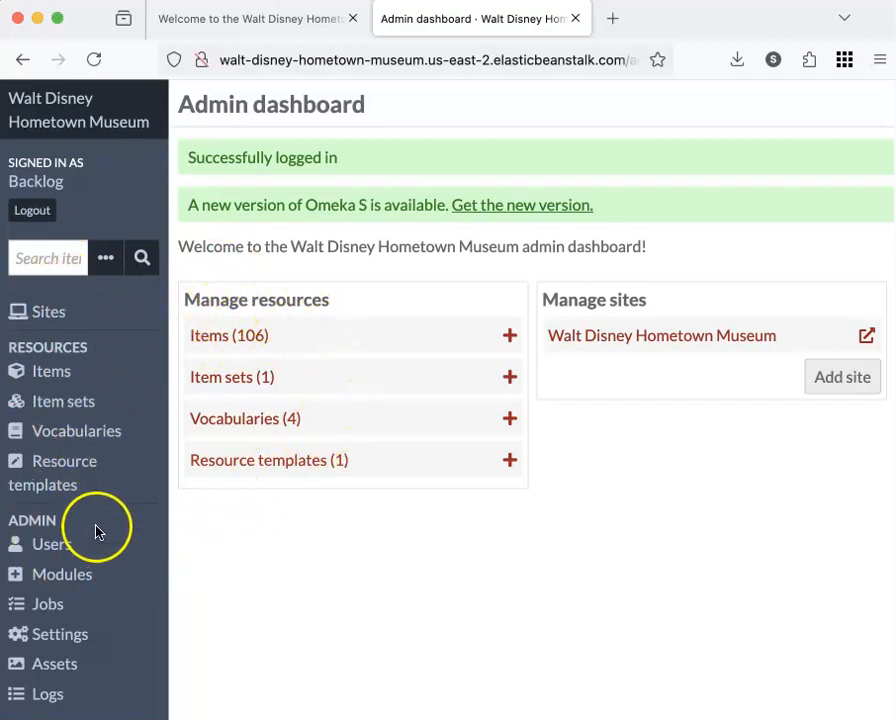
mouse_move(340, 364)
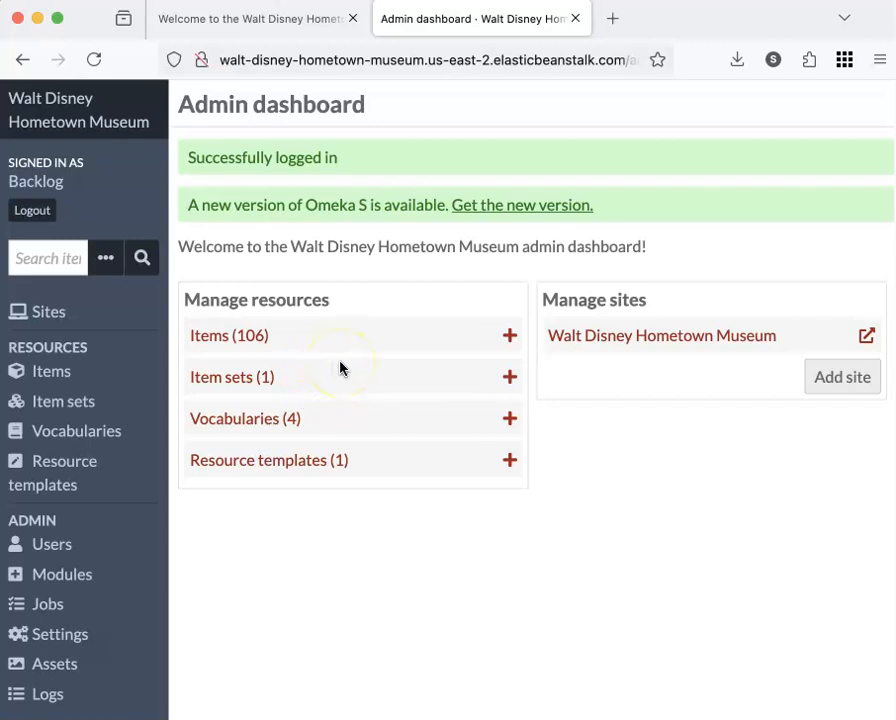
mouse_move(300, 112)
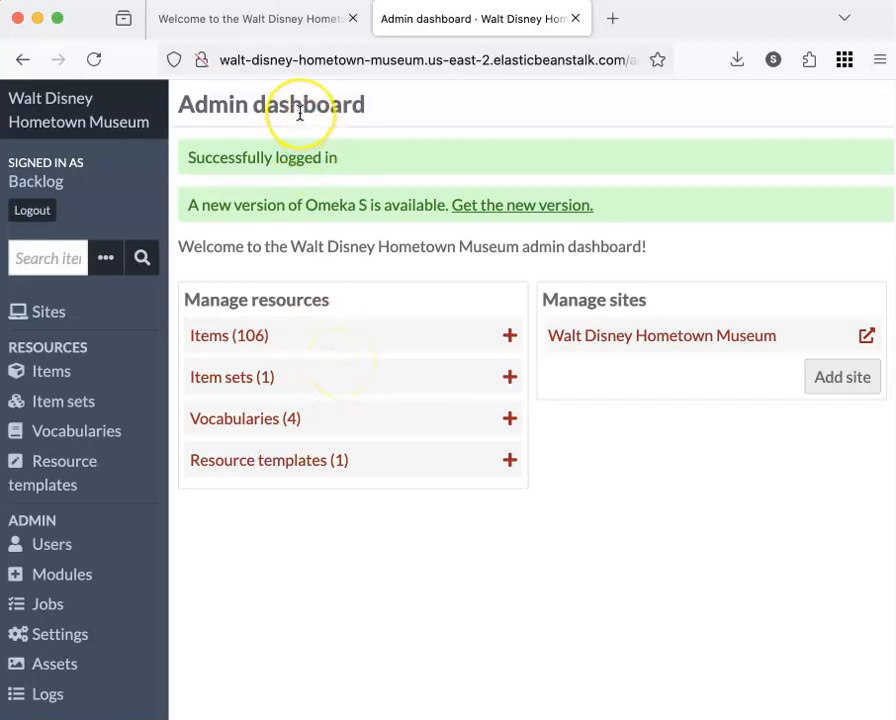
mouse_move(220, 212)
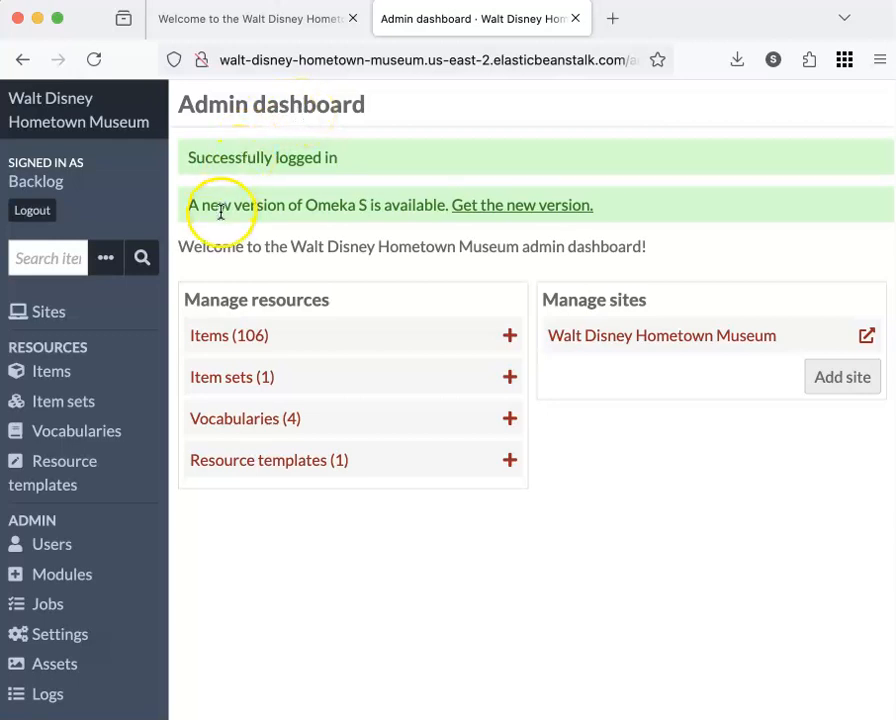
mouse_move(410, 204)
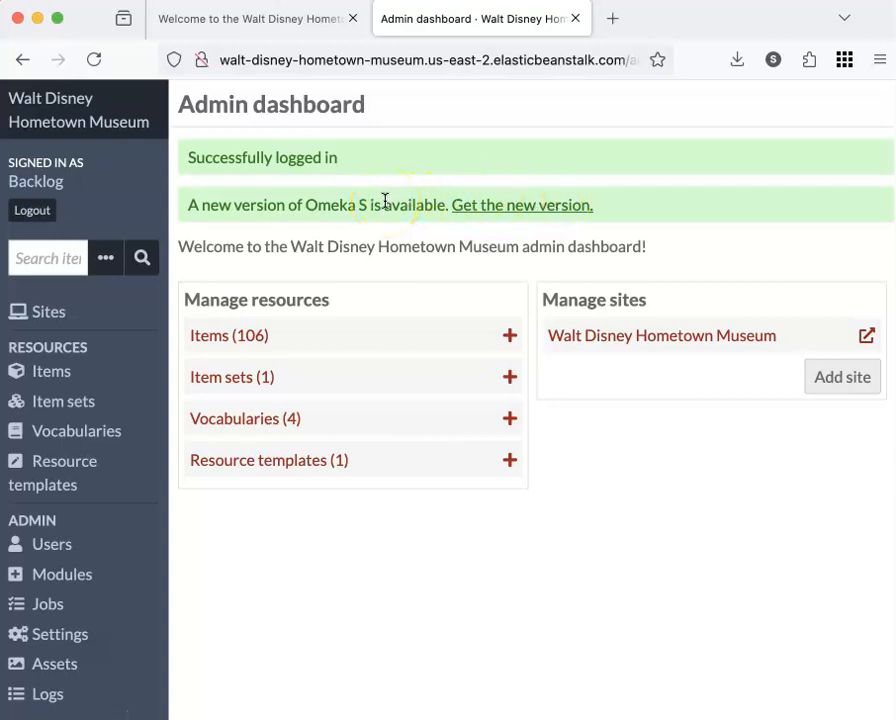
mouse_move(90, 290)
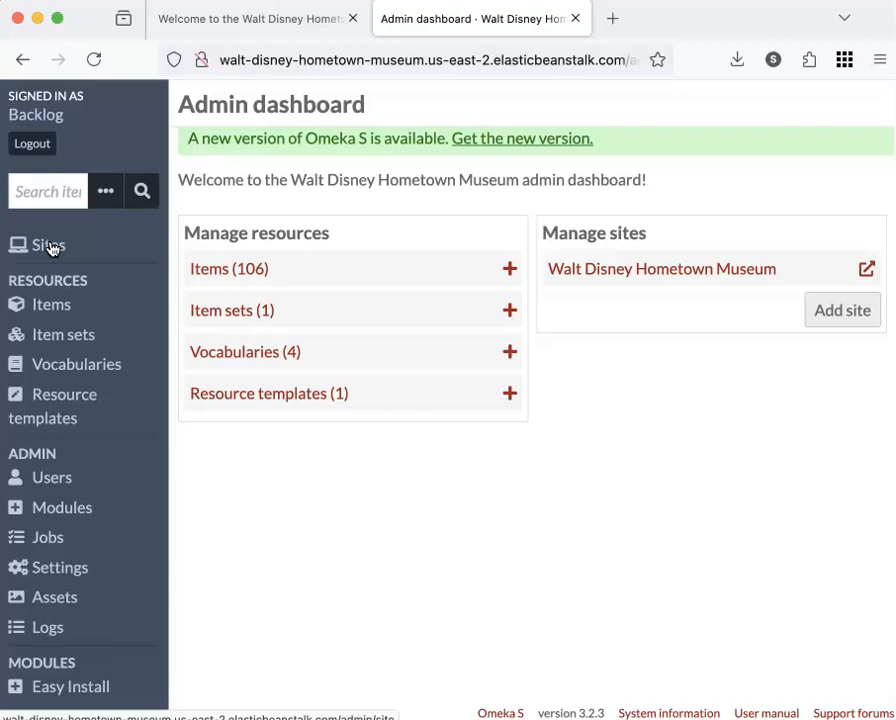
- Show the Walt Disney Hometown Museum site overview with its slug, title and theme
left_click(48, 244)
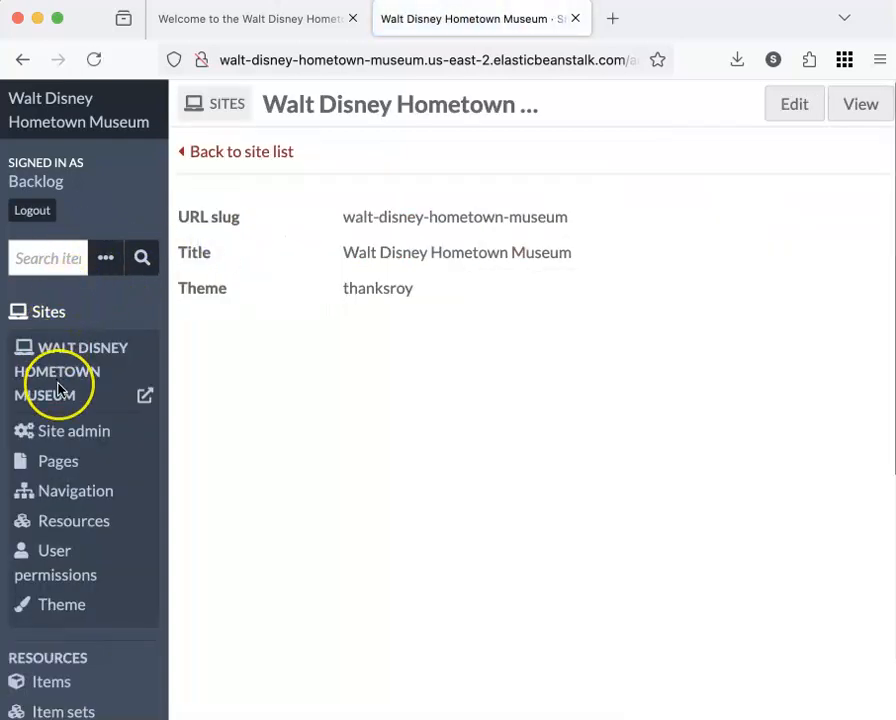
scroll("down", 3)
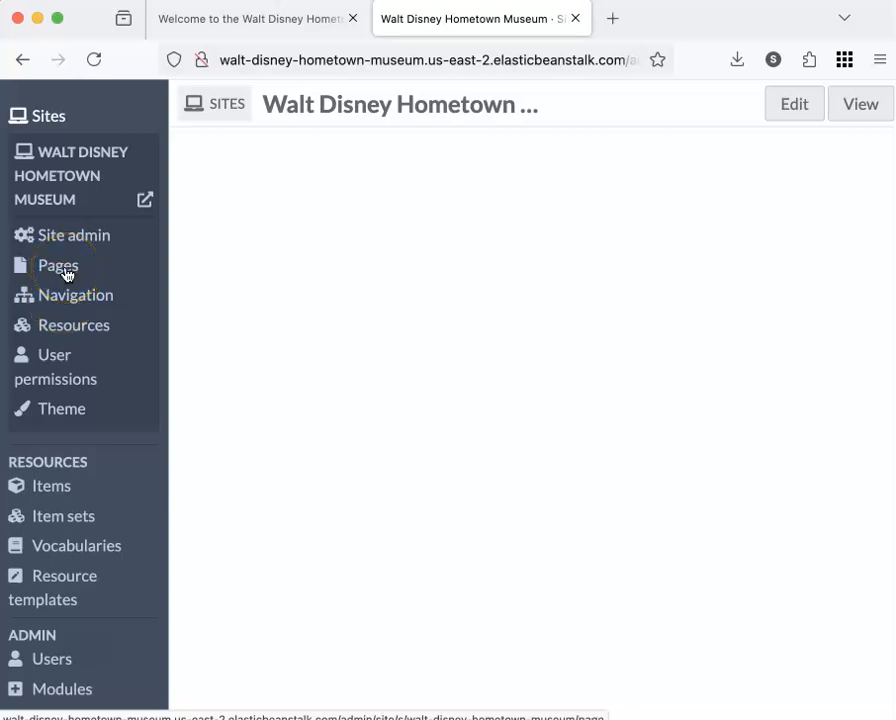
- Show the site's Pages list with the welcome and About the Archive pages
left_click(56, 264)
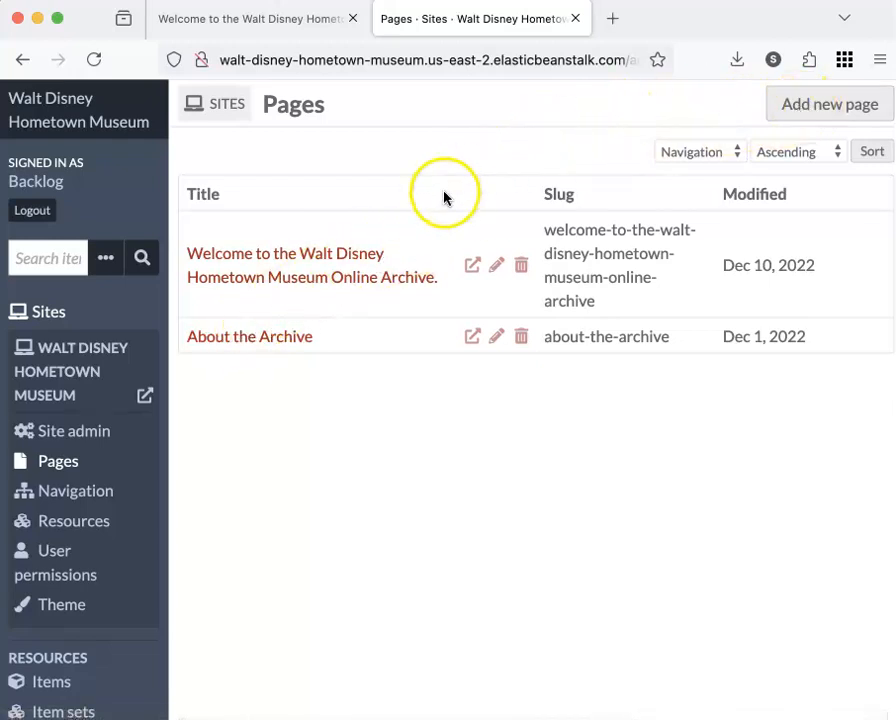
mouse_move(144, 396)
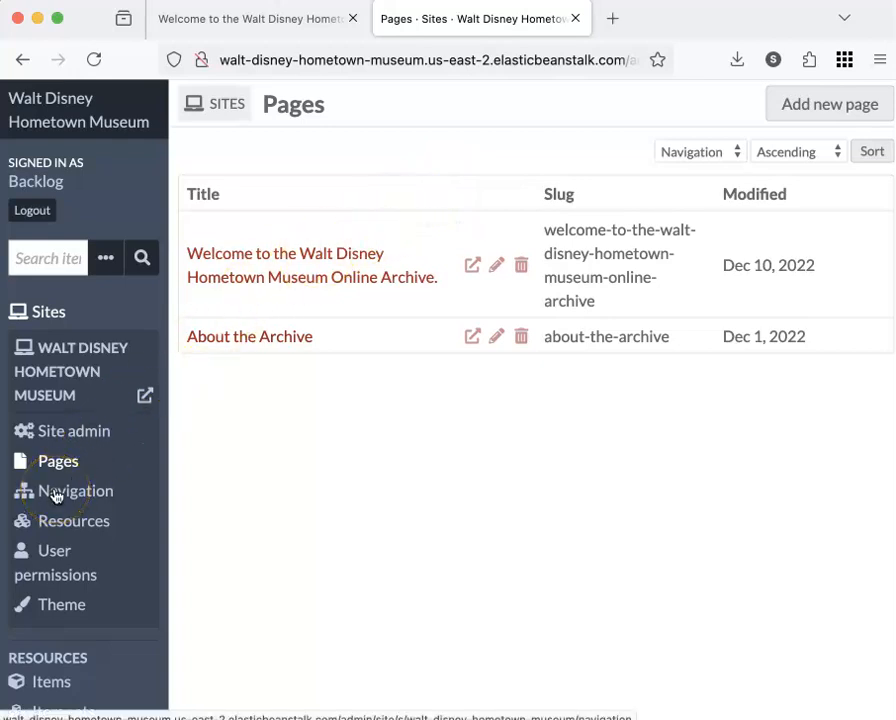
- Show the site's Navigation editor listing its four menu links
left_click(74, 492)
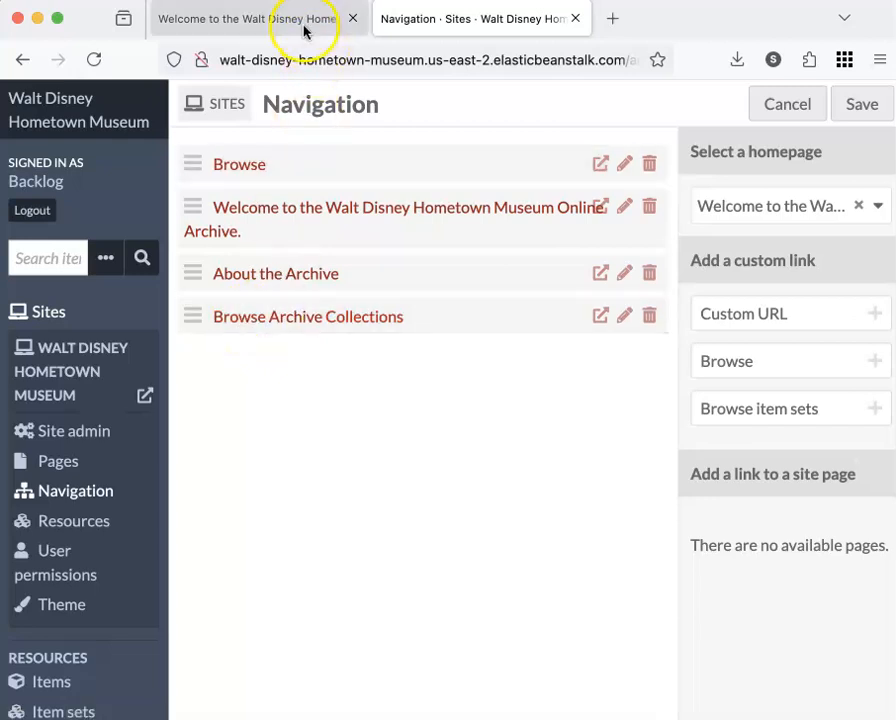
- View the public archive welcome page to compare its menu with the navigation links
left_click(244, 18)
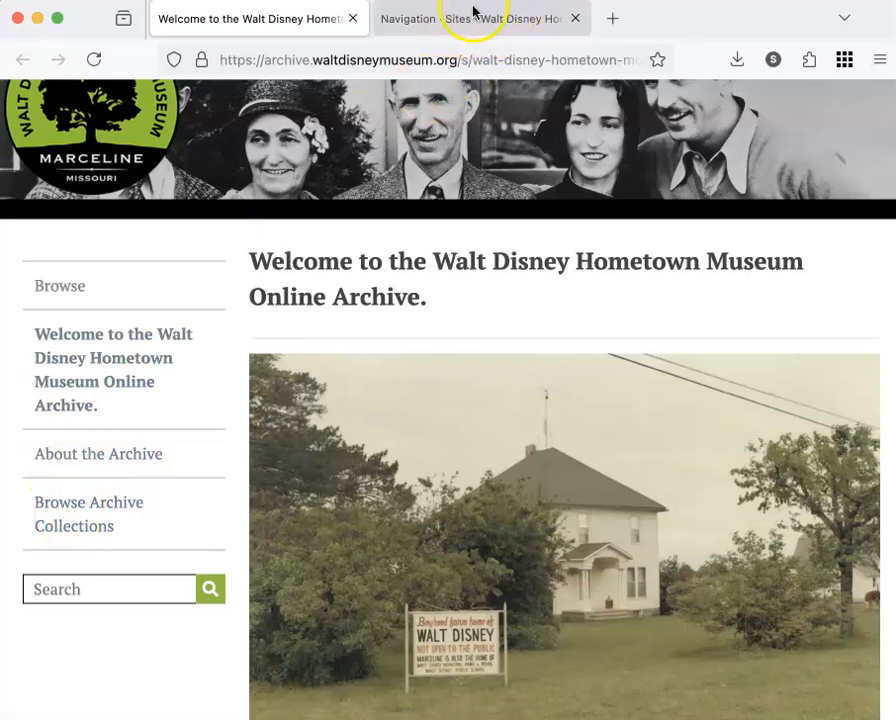
- Return to the museum site's navigation editor in the admin tab
left_click(480, 18)
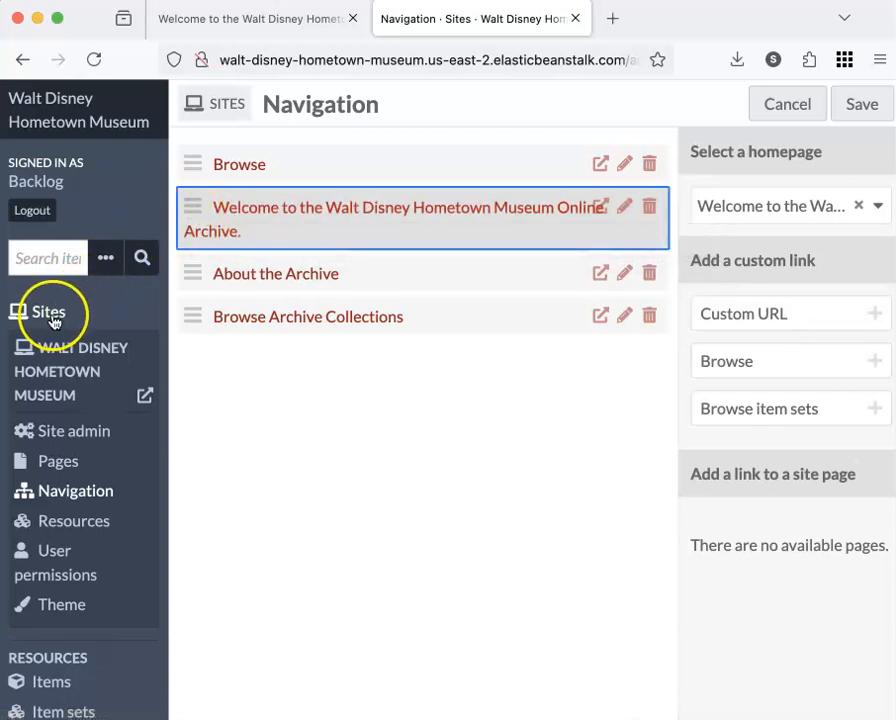
- Leave the navigation editor unsaved and show the admin Sites list
left_click(48, 312)
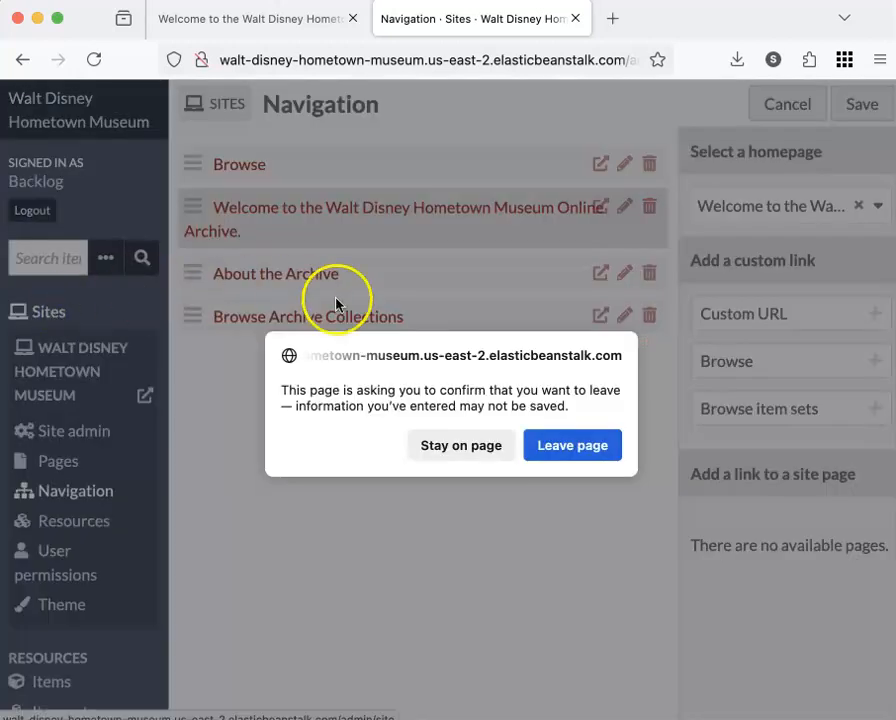
mouse_move(584, 384)
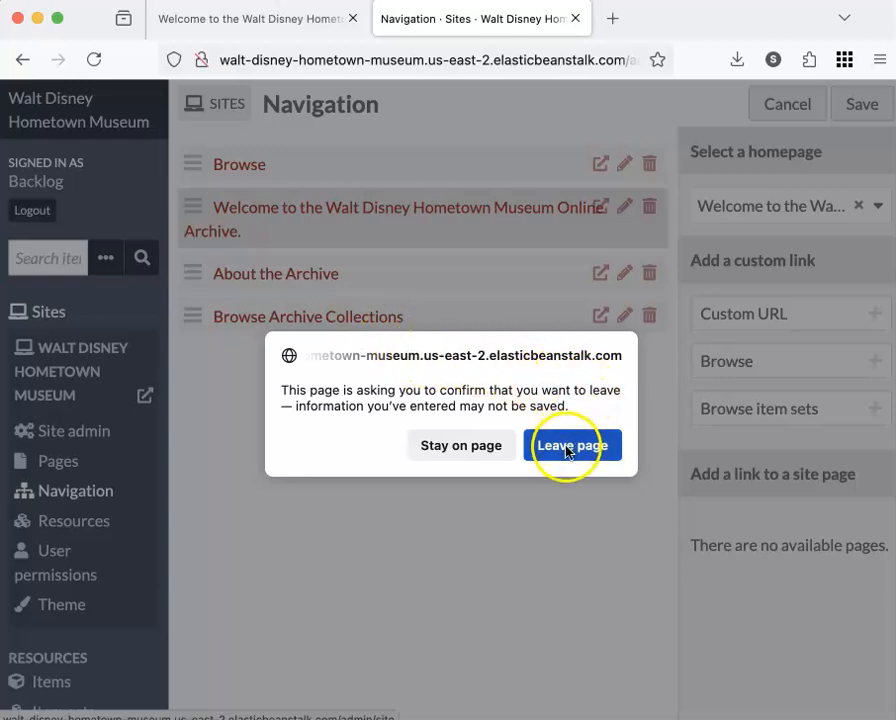
left_click(572, 444)
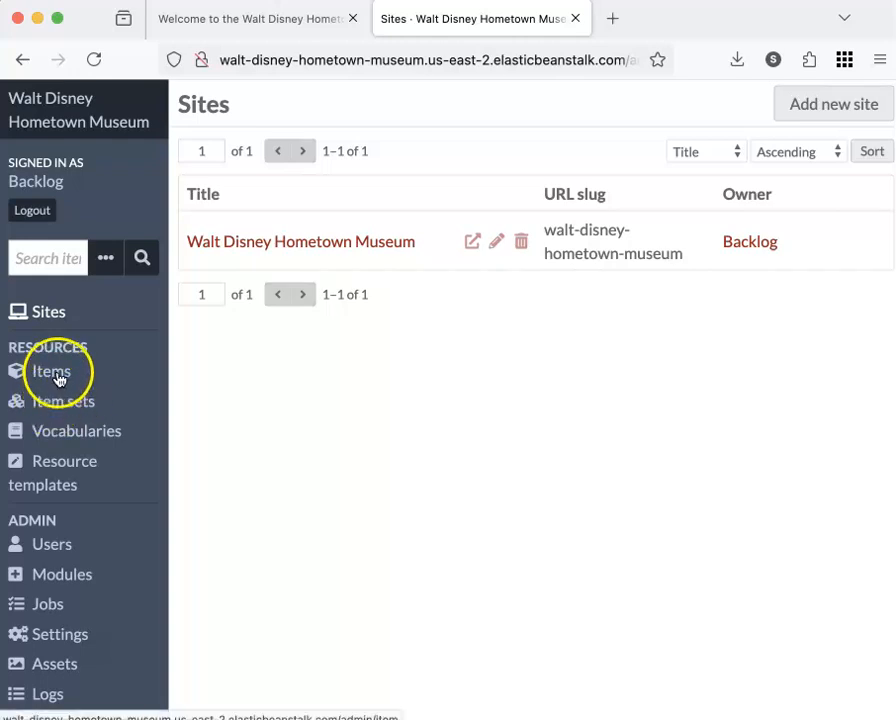
left_click(52, 370)
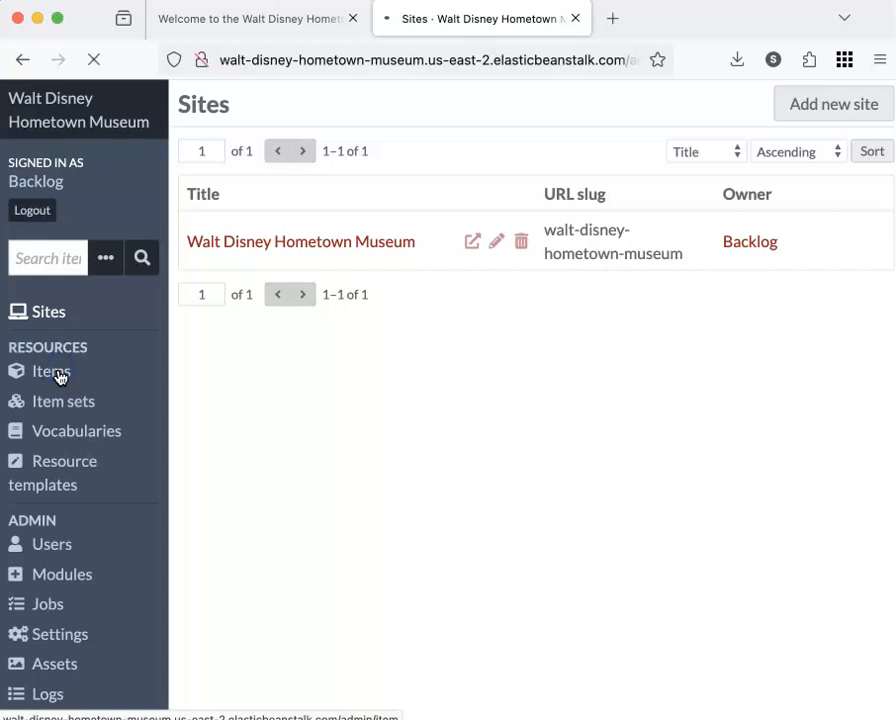
left_click(52, 370)
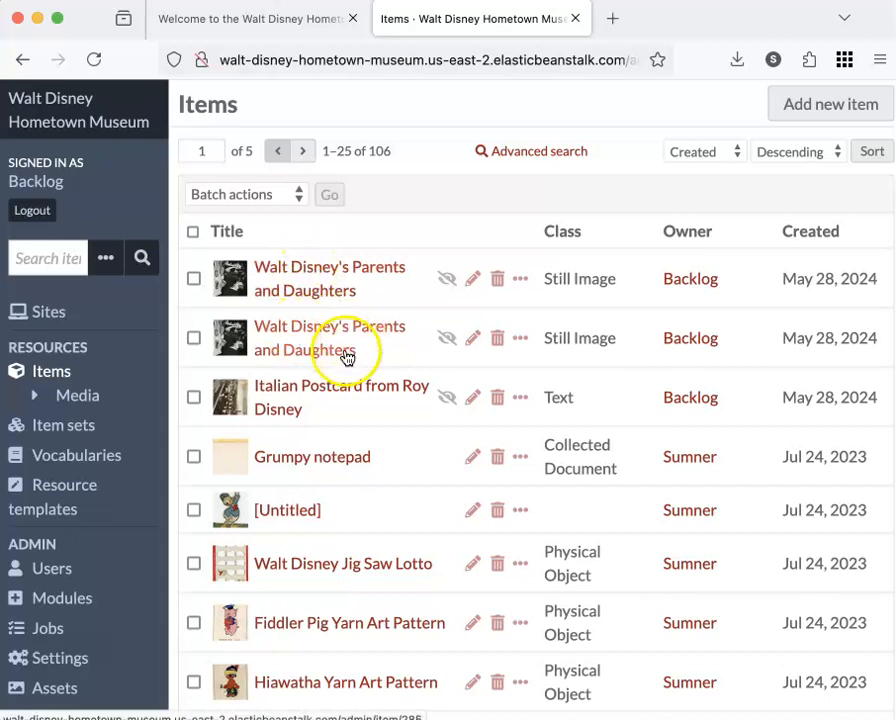
scroll("down", 3)
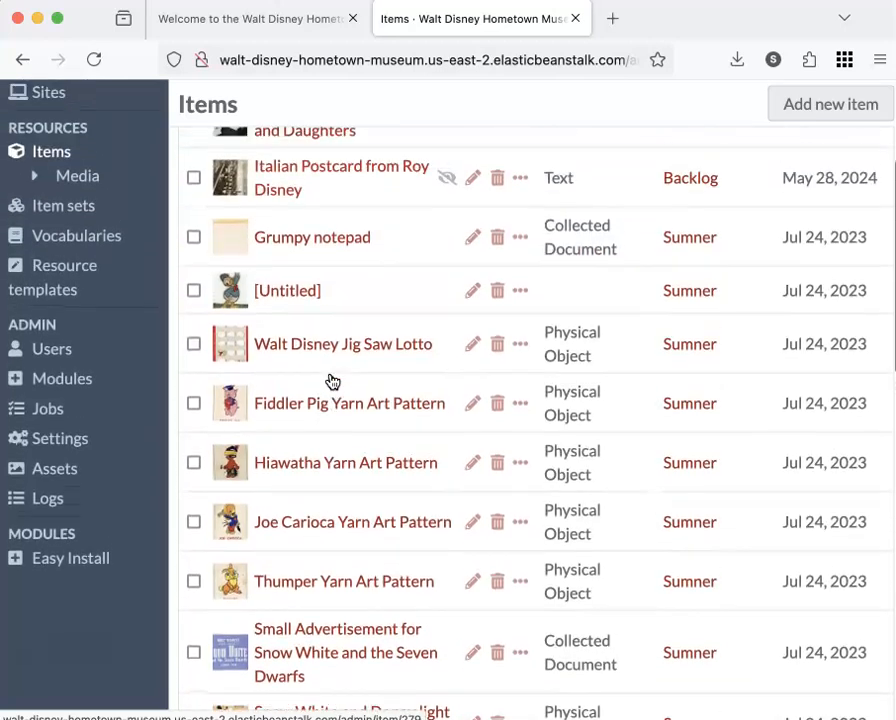
scroll("up", 3)
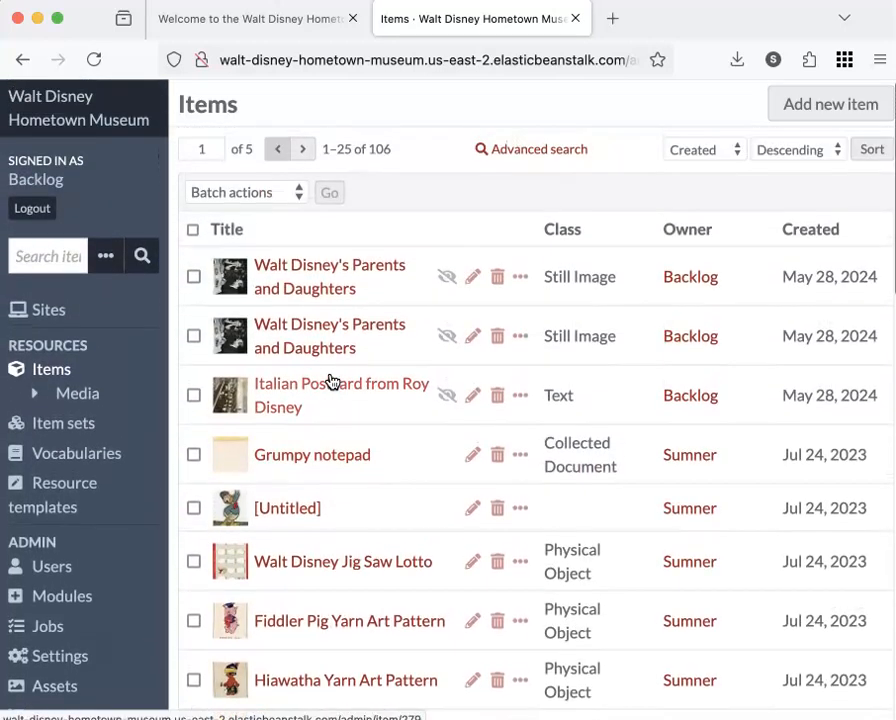
mouse_move(52, 368)
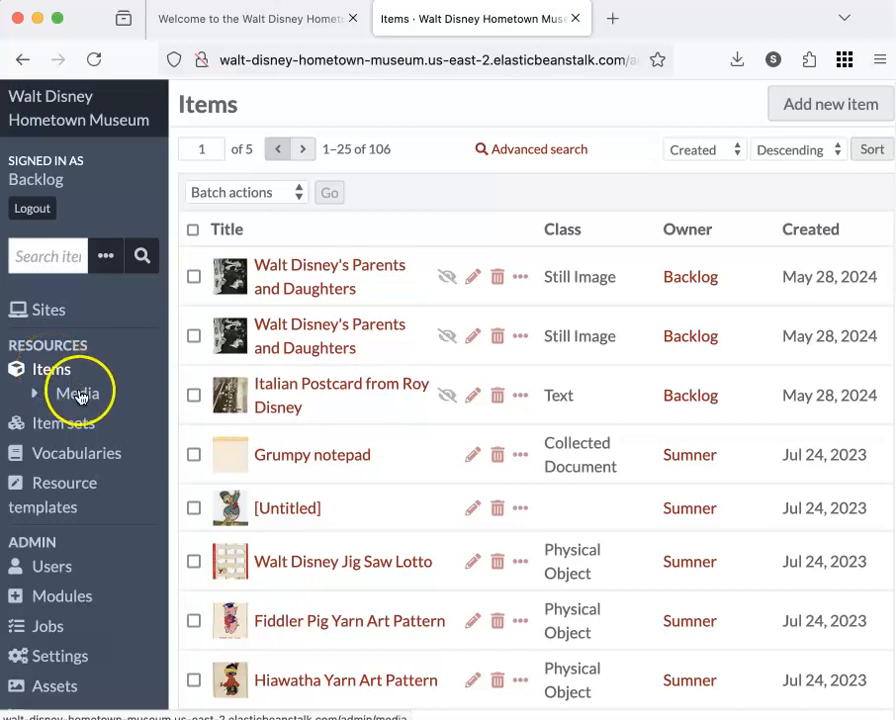
mouse_move(78, 392)
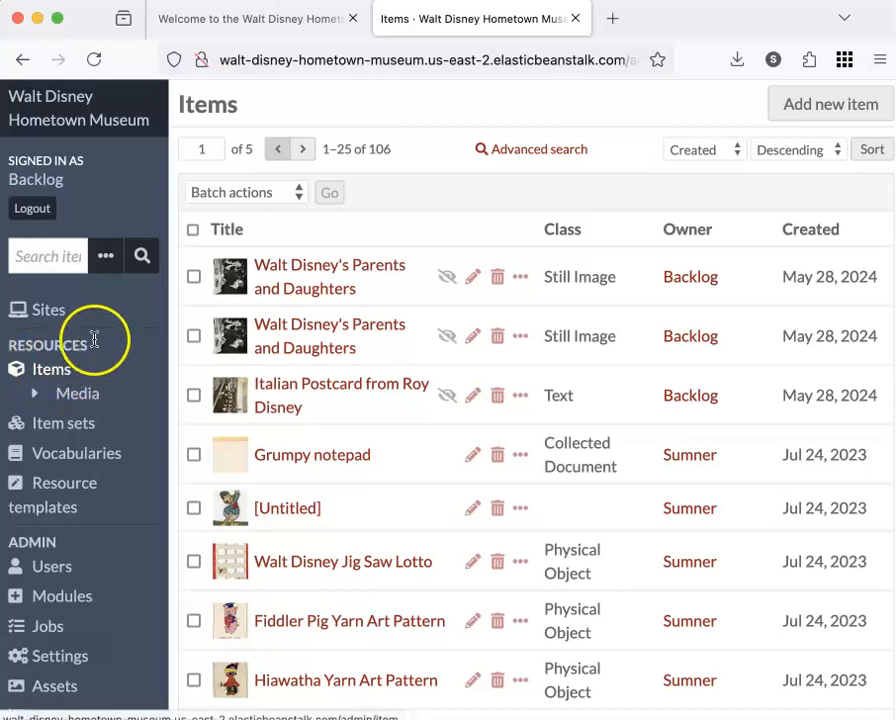
mouse_move(310, 388)
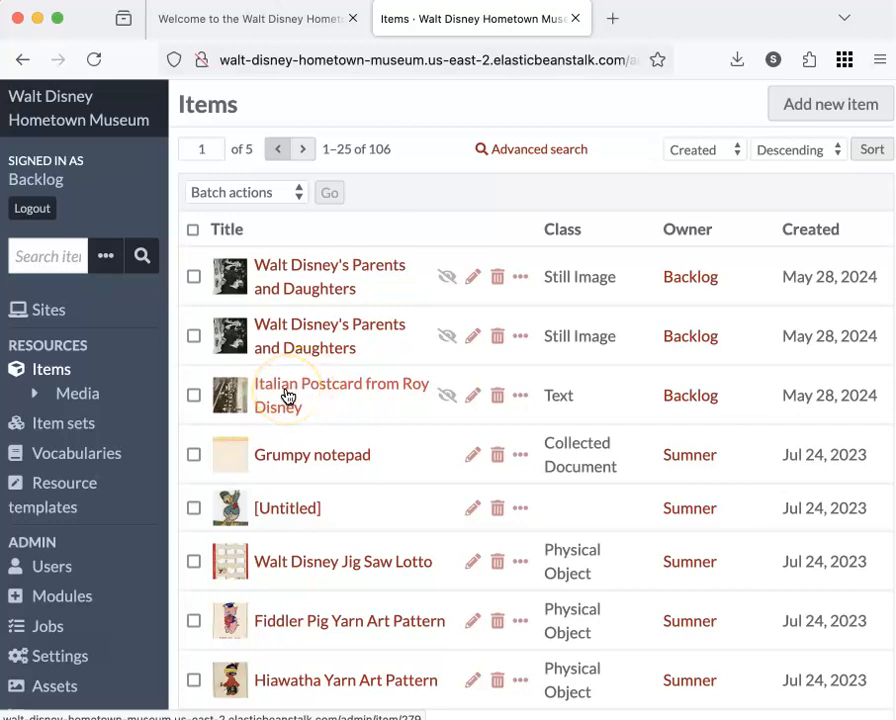
- Show the Italian Postcard from Roy Disney item's metadata and its two media files
left_click(340, 384)
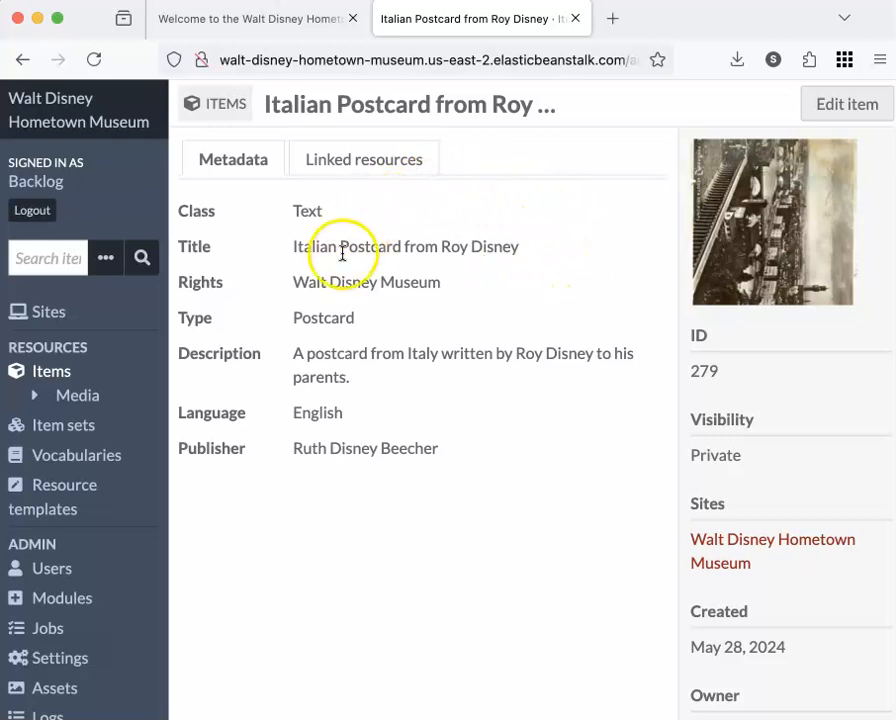
mouse_move(408, 204)
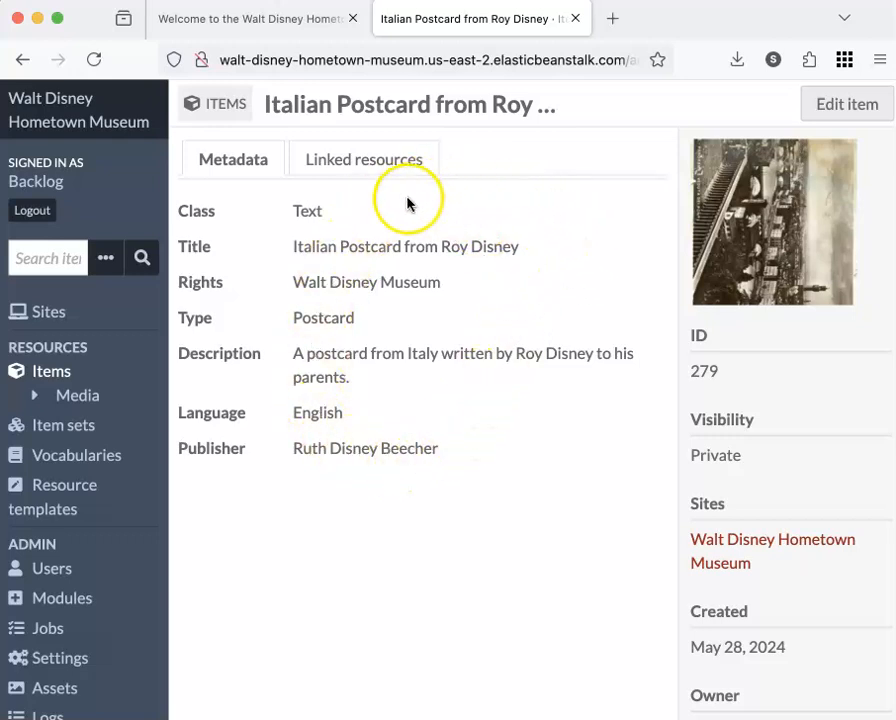
mouse_move(592, 250)
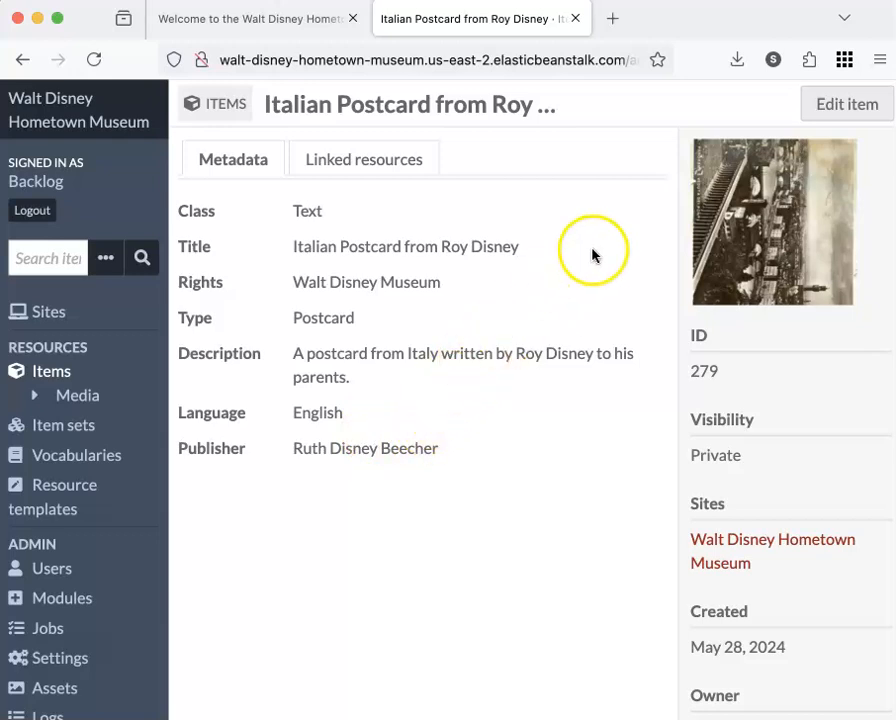
mouse_move(576, 264)
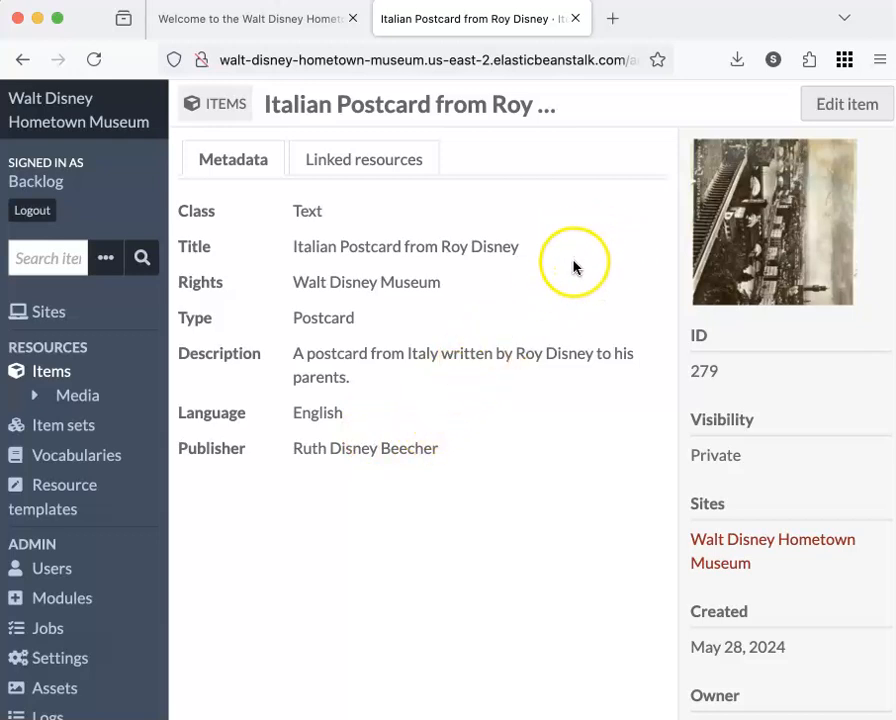
mouse_move(572, 302)
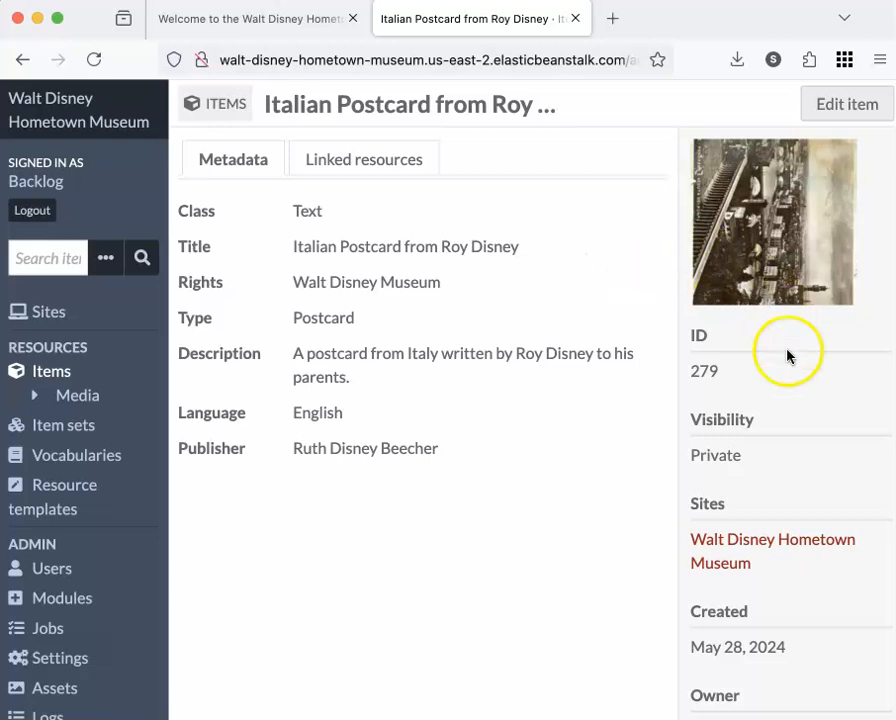
scroll("down", 3)
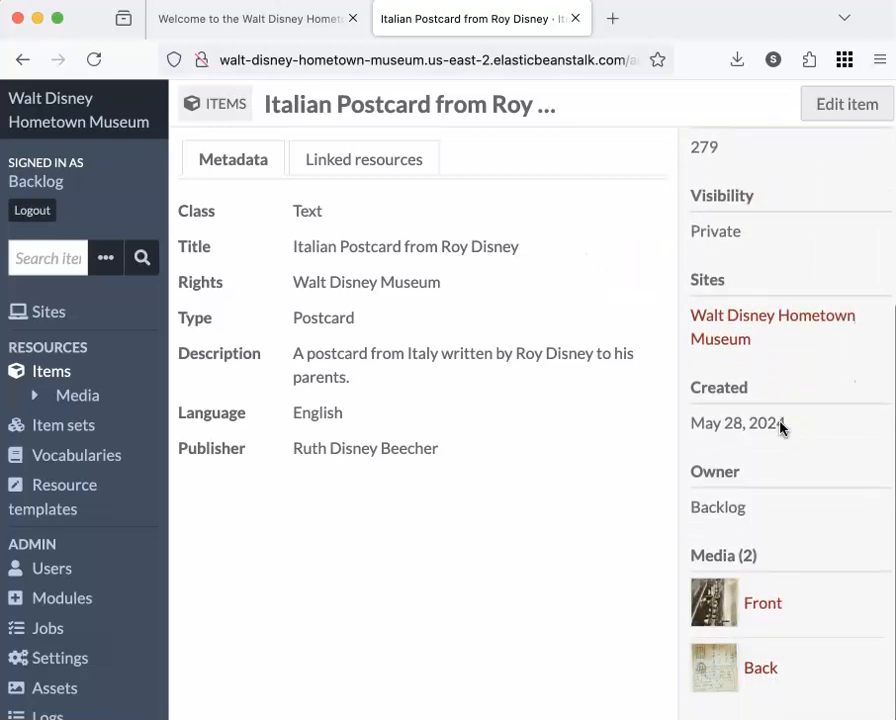
mouse_move(762, 604)
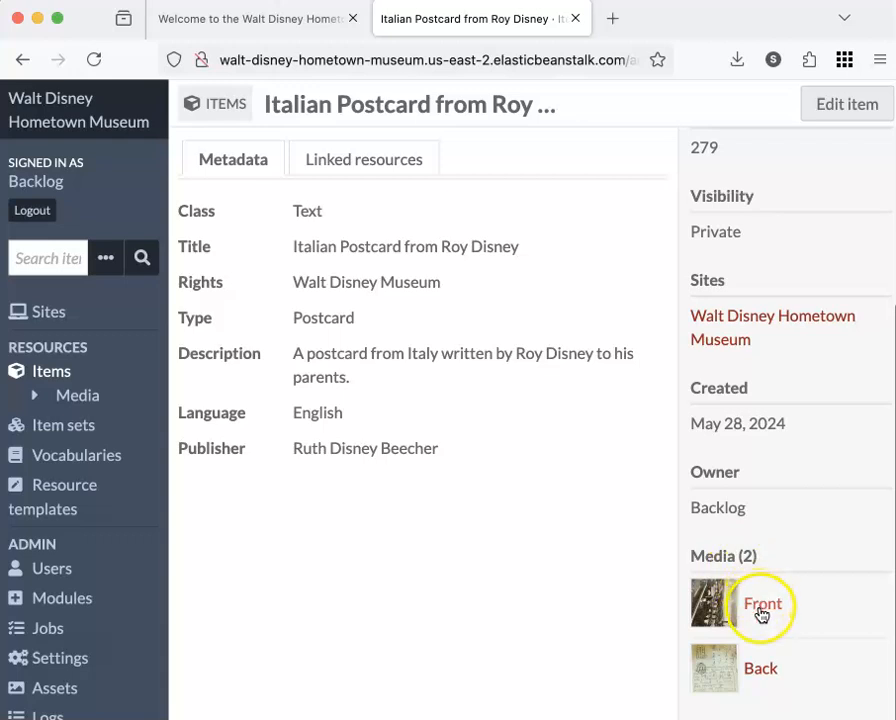
mouse_move(762, 604)
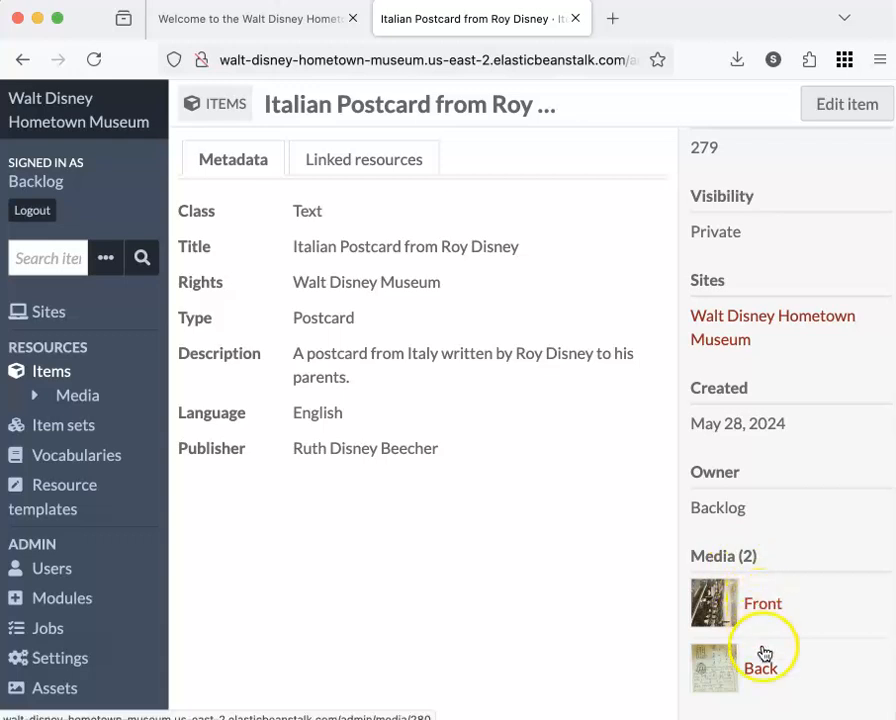
mouse_move(796, 588)
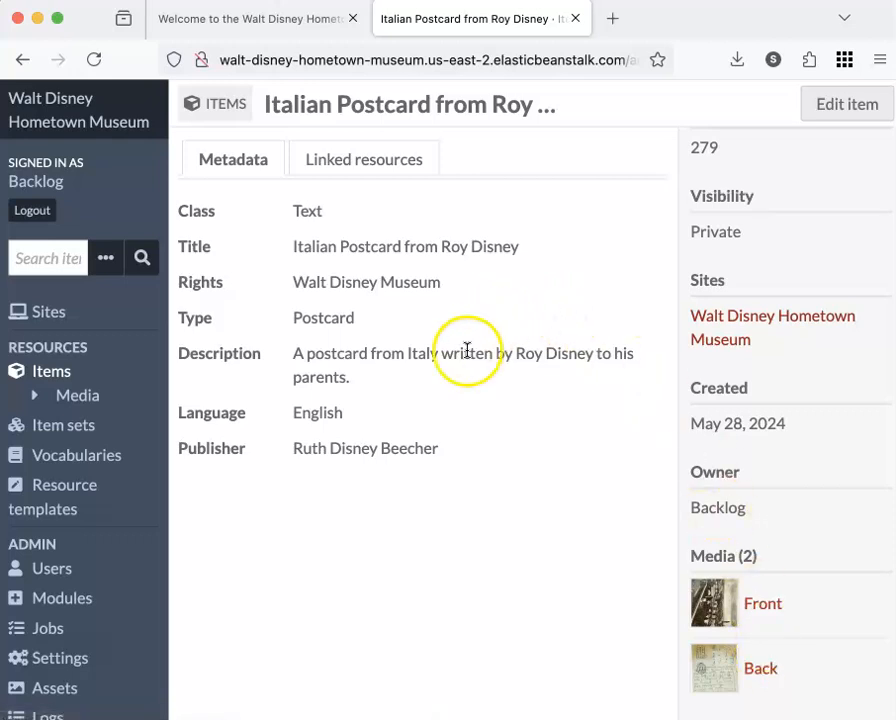
mouse_move(70, 364)
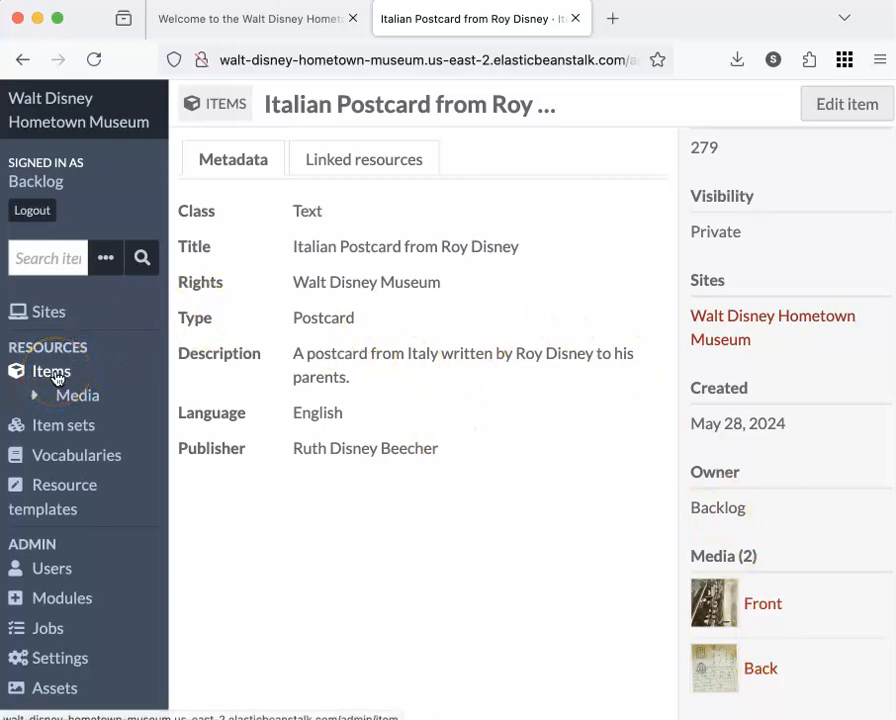
- List all 178 media files, including '002 Disney back.jpg' and 'Front', via Items then Media
left_click(52, 370)
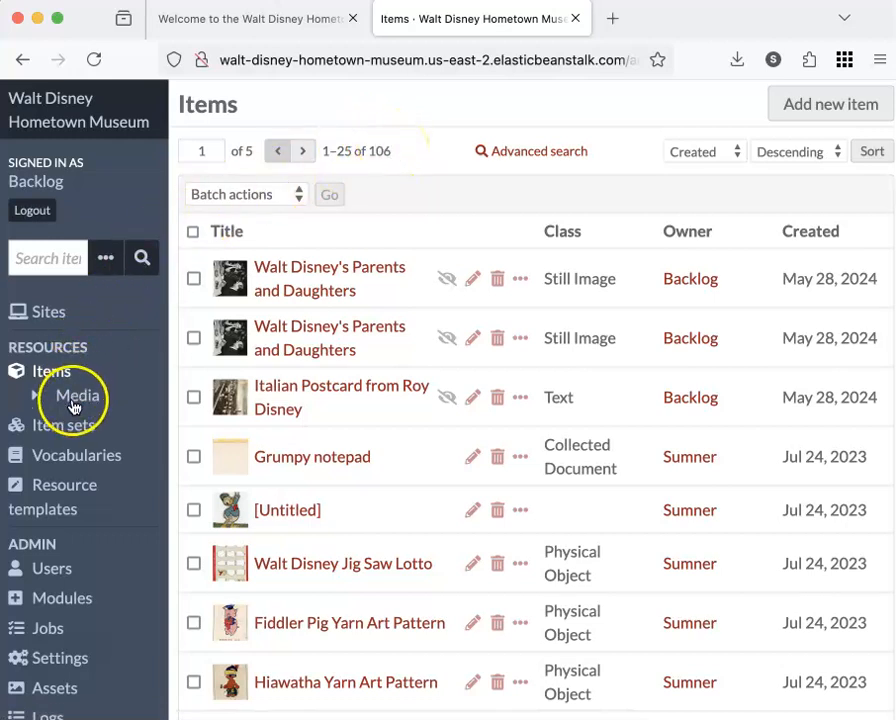
left_click(76, 396)
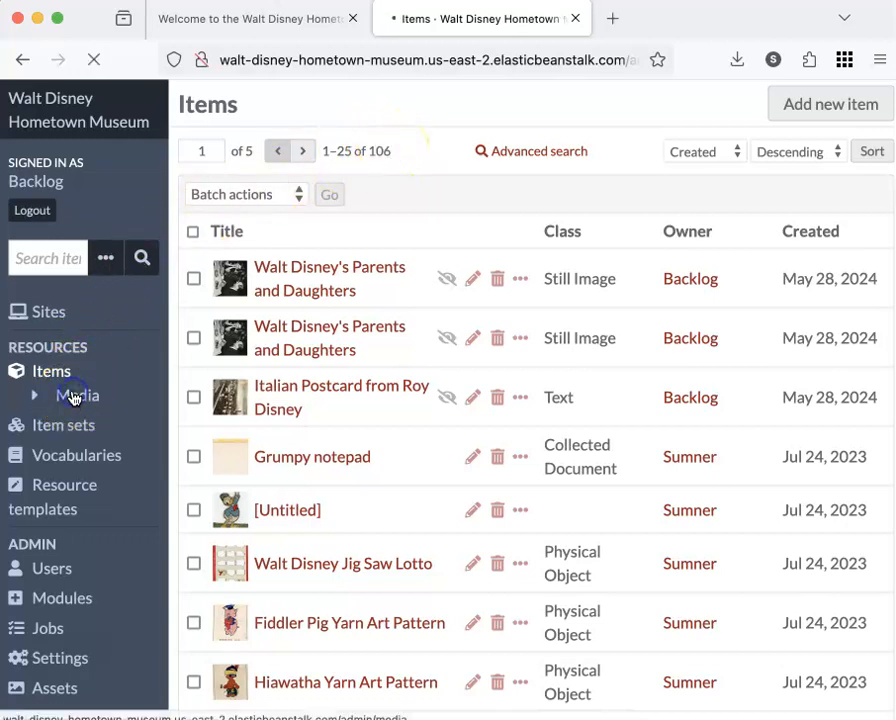
left_click(76, 396)
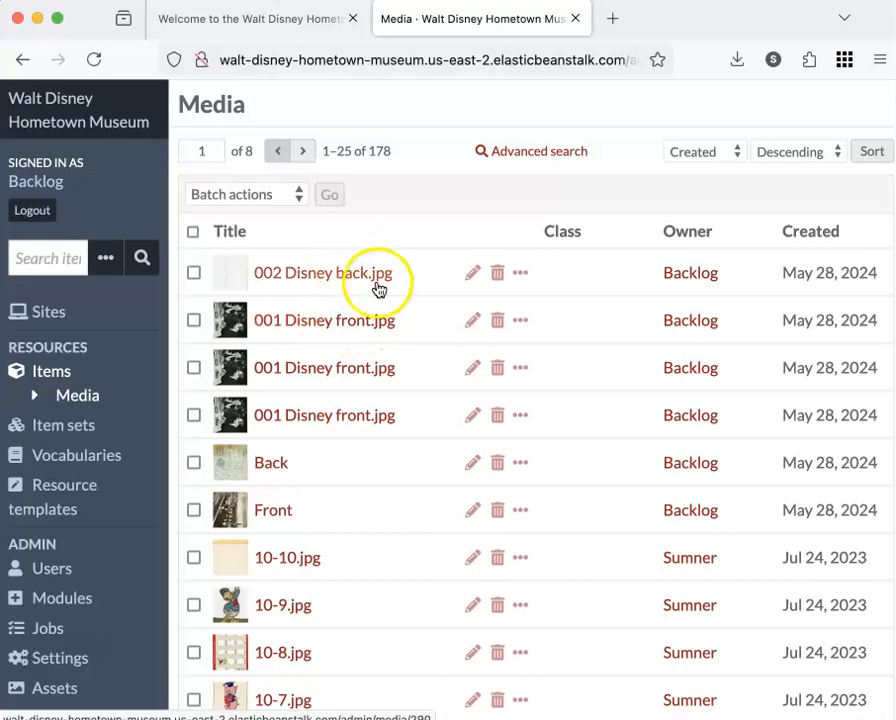
mouse_move(340, 380)
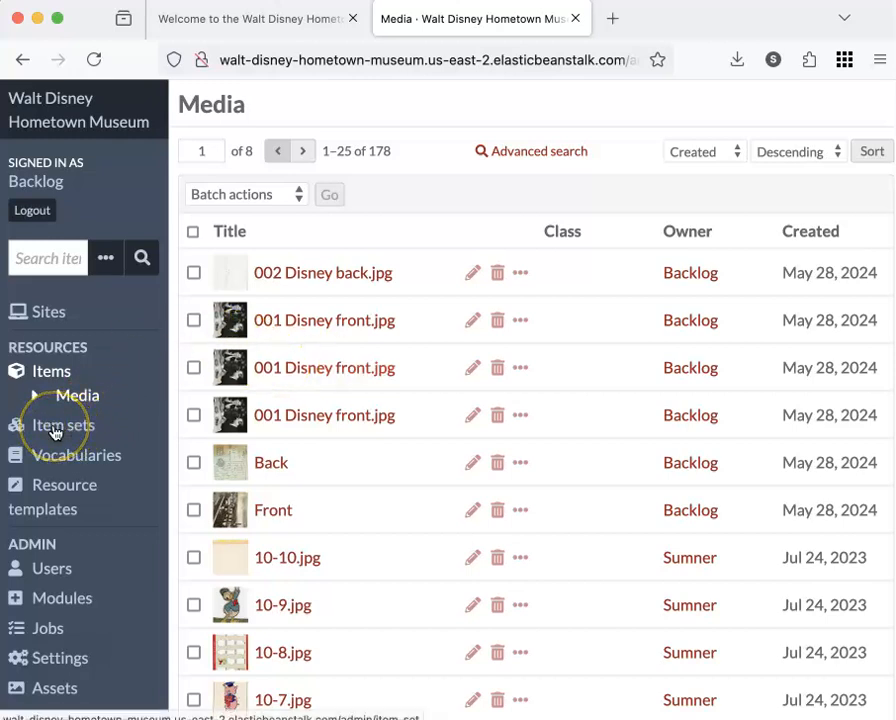
- View the Yarn Art Patterns item set's items: Fiddler Pig and Hiawatha yarn art patterns
left_click(64, 424)
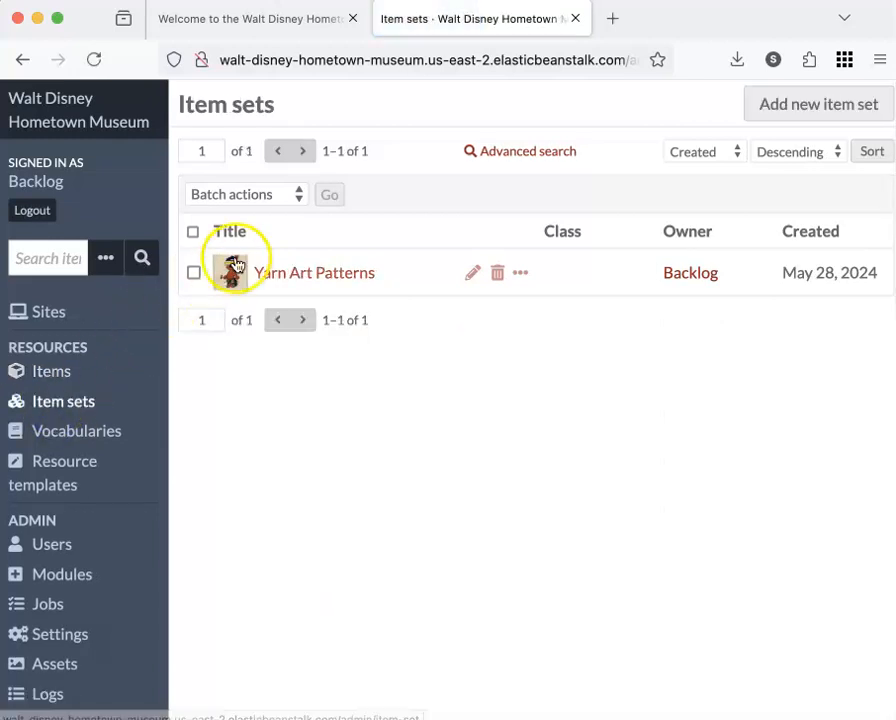
left_click(316, 272)
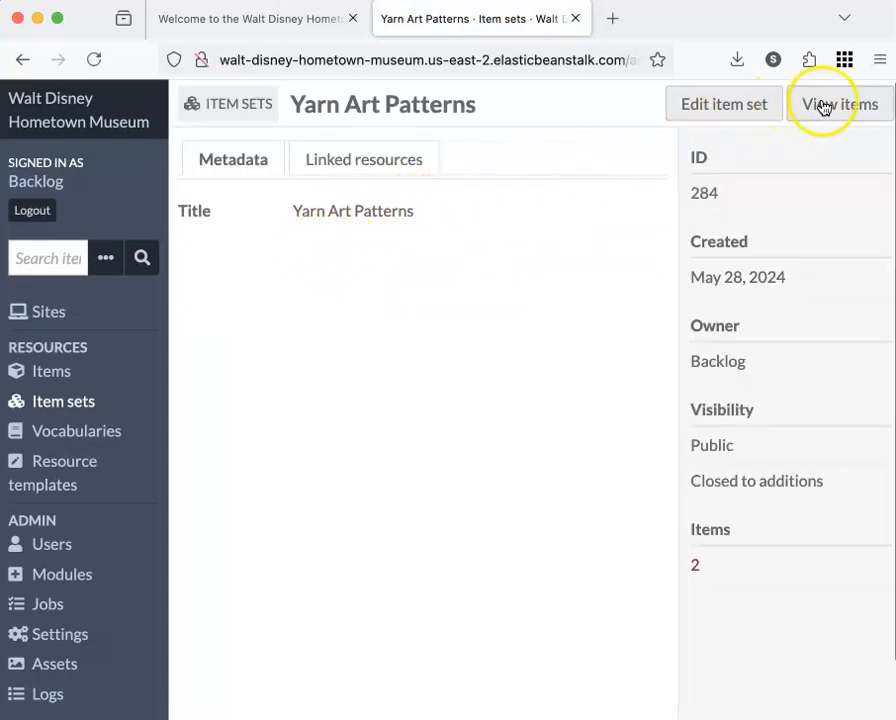
left_click(840, 104)
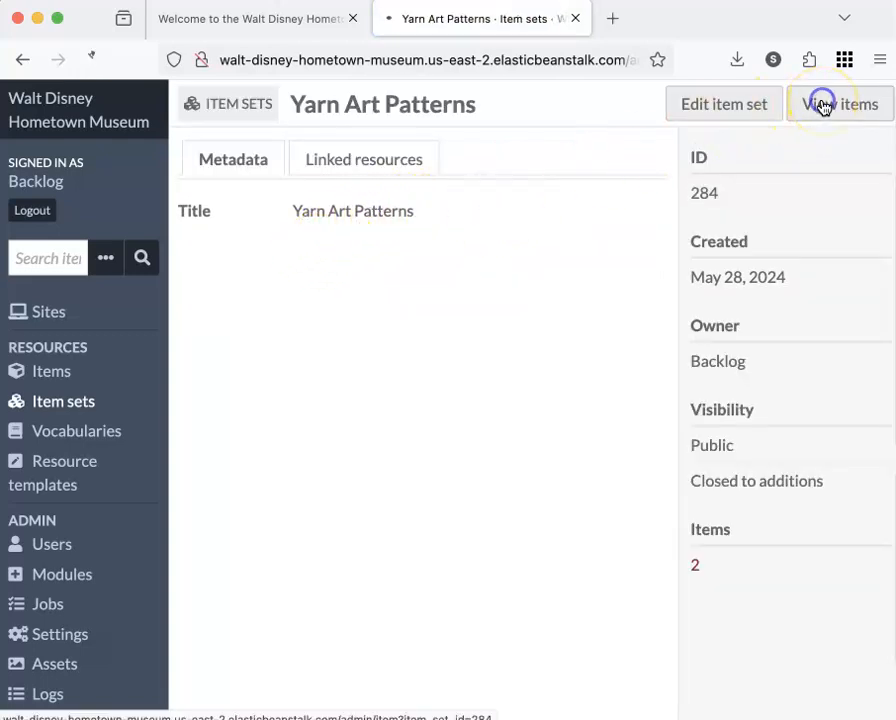
left_click(840, 104)
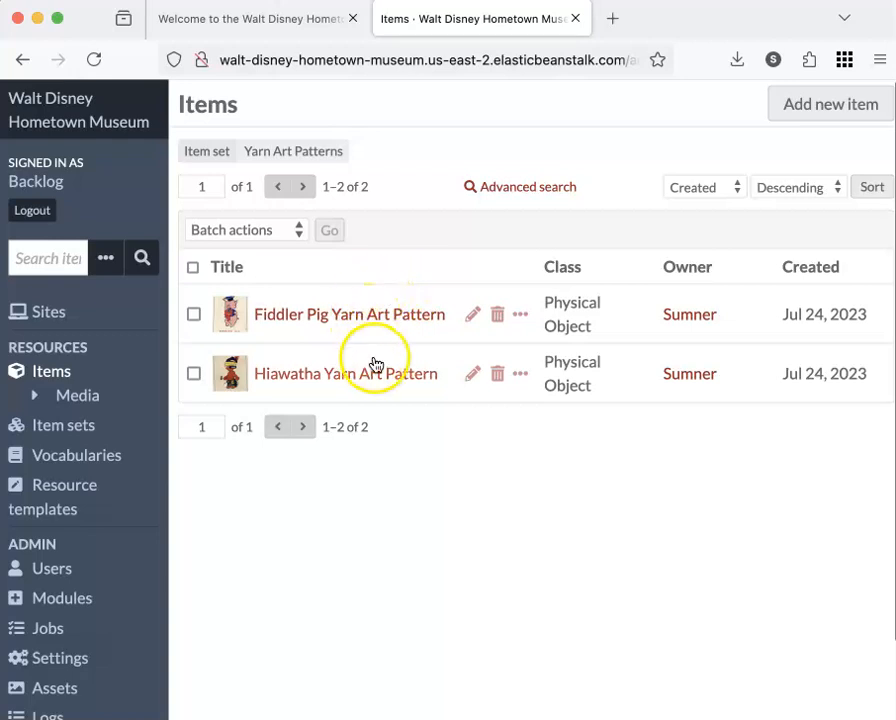
mouse_move(316, 356)
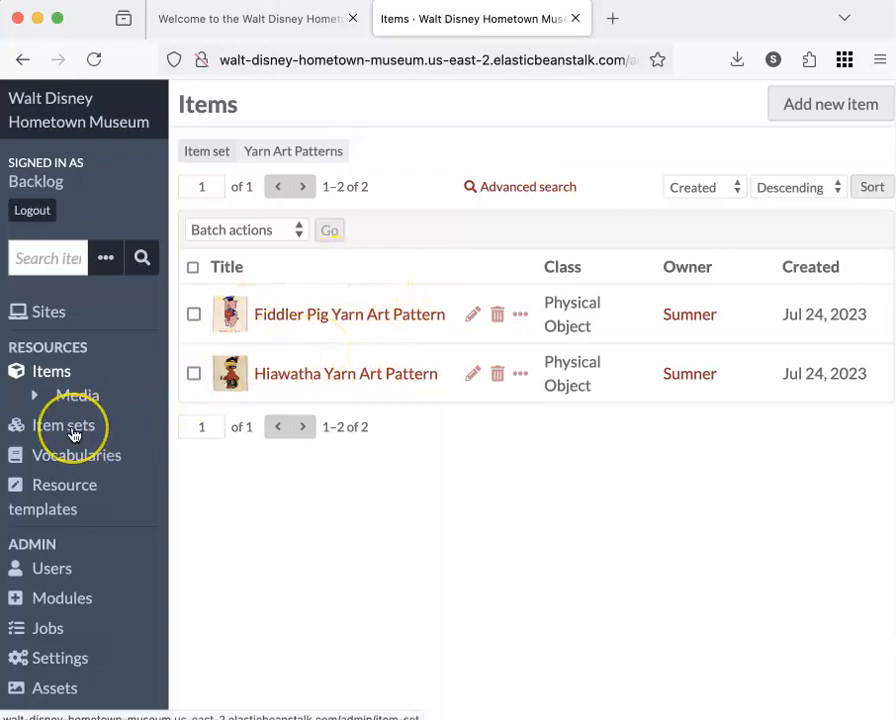
- Pass back through Item sets and the museum site to the full 106-item list
left_click(64, 424)
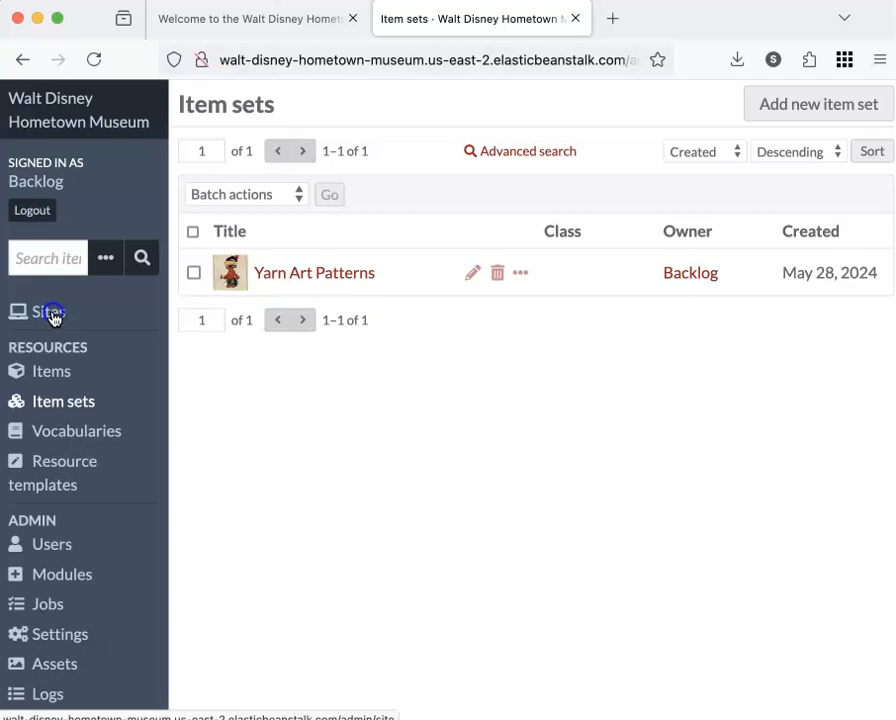
left_click(48, 312)
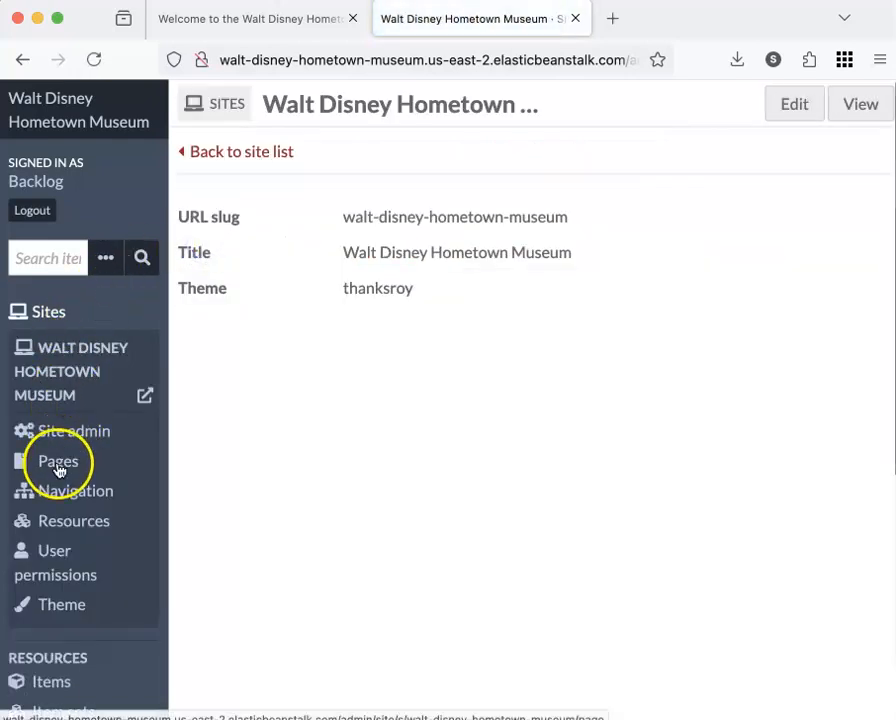
scroll("down", 3)
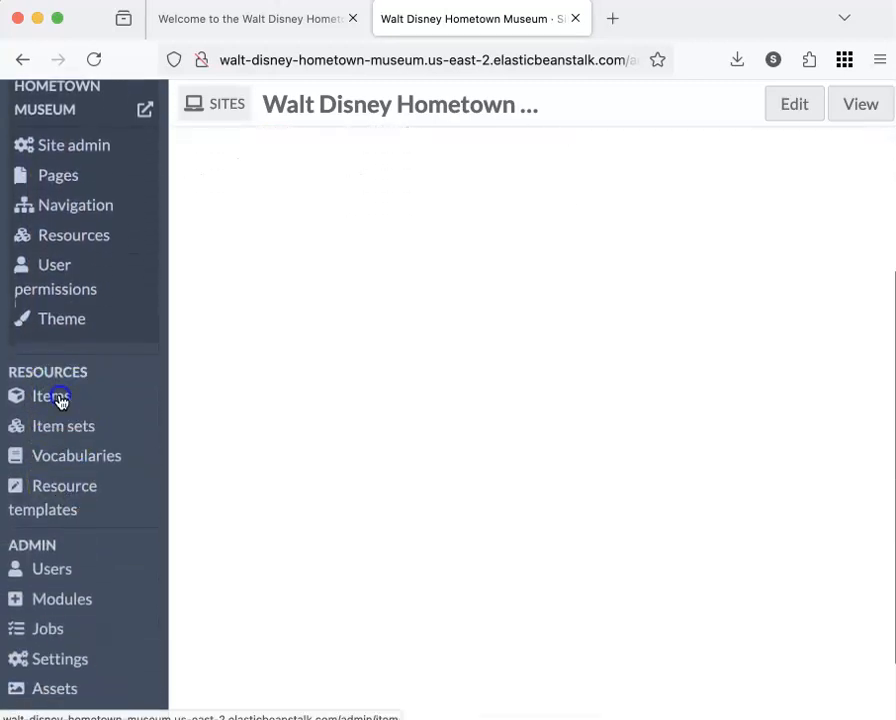
left_click(48, 396)
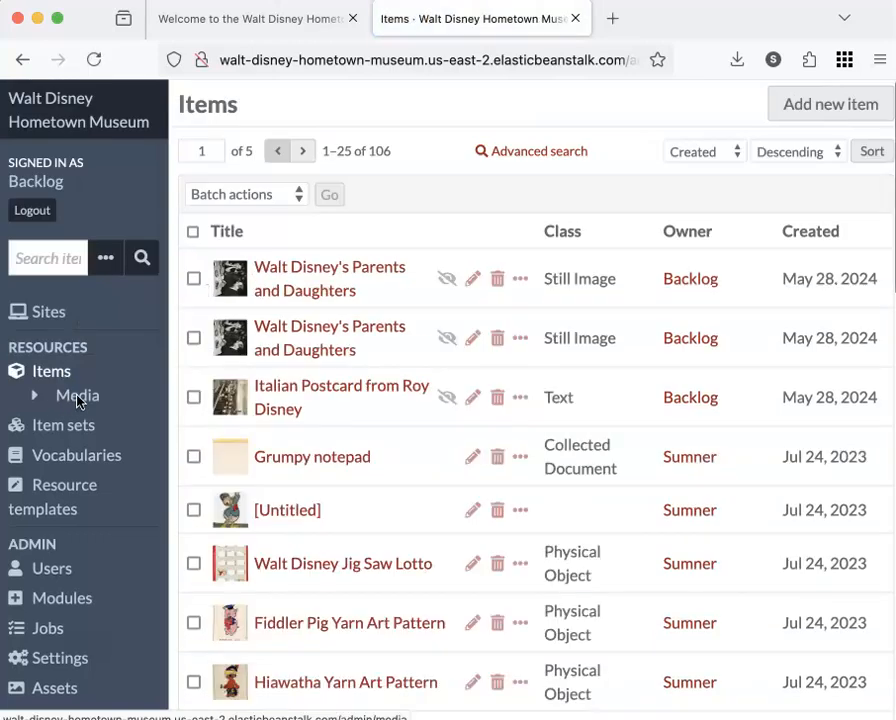